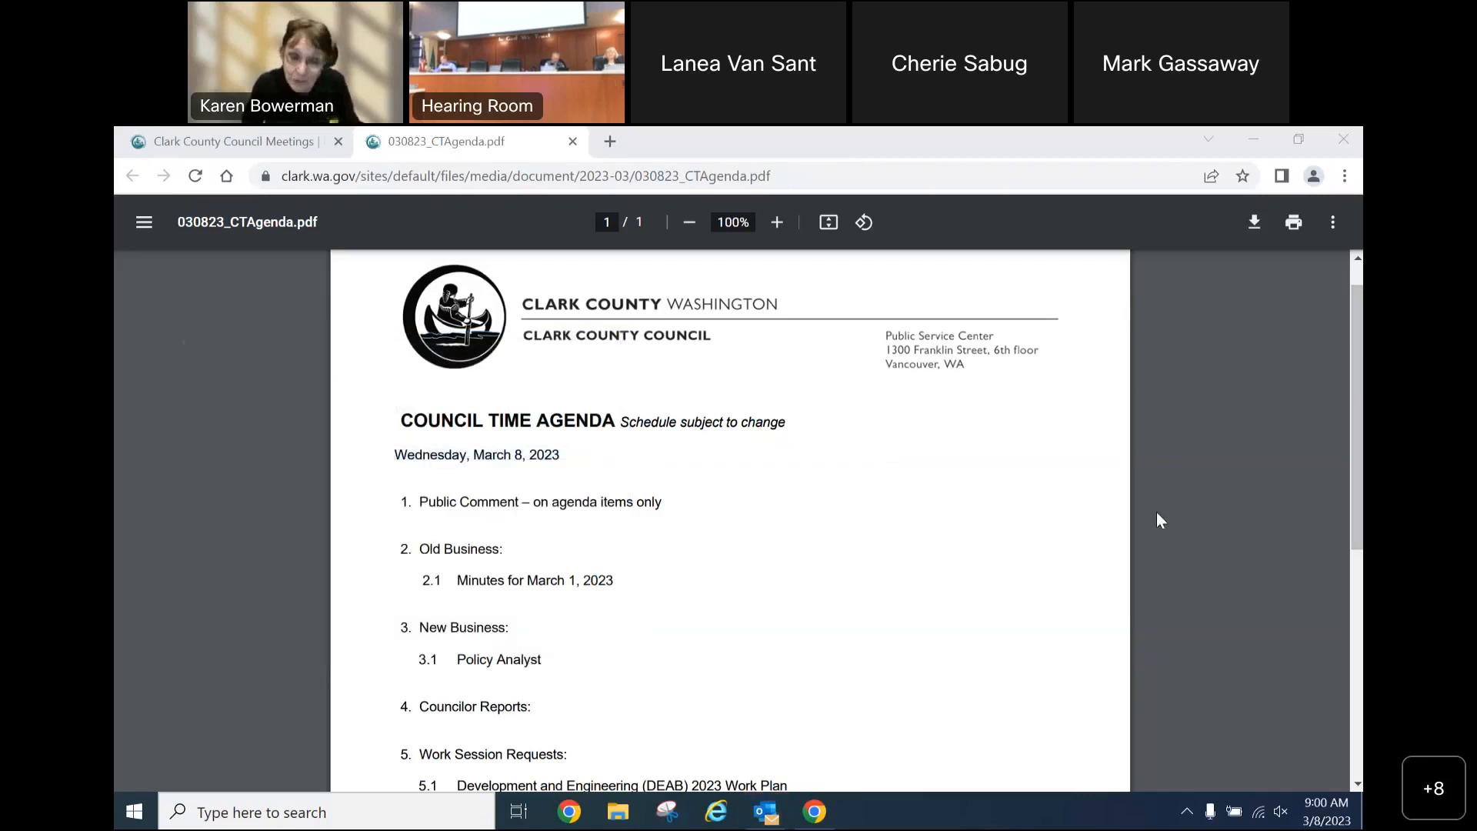
pyautogui.moveTo(1221, 530)
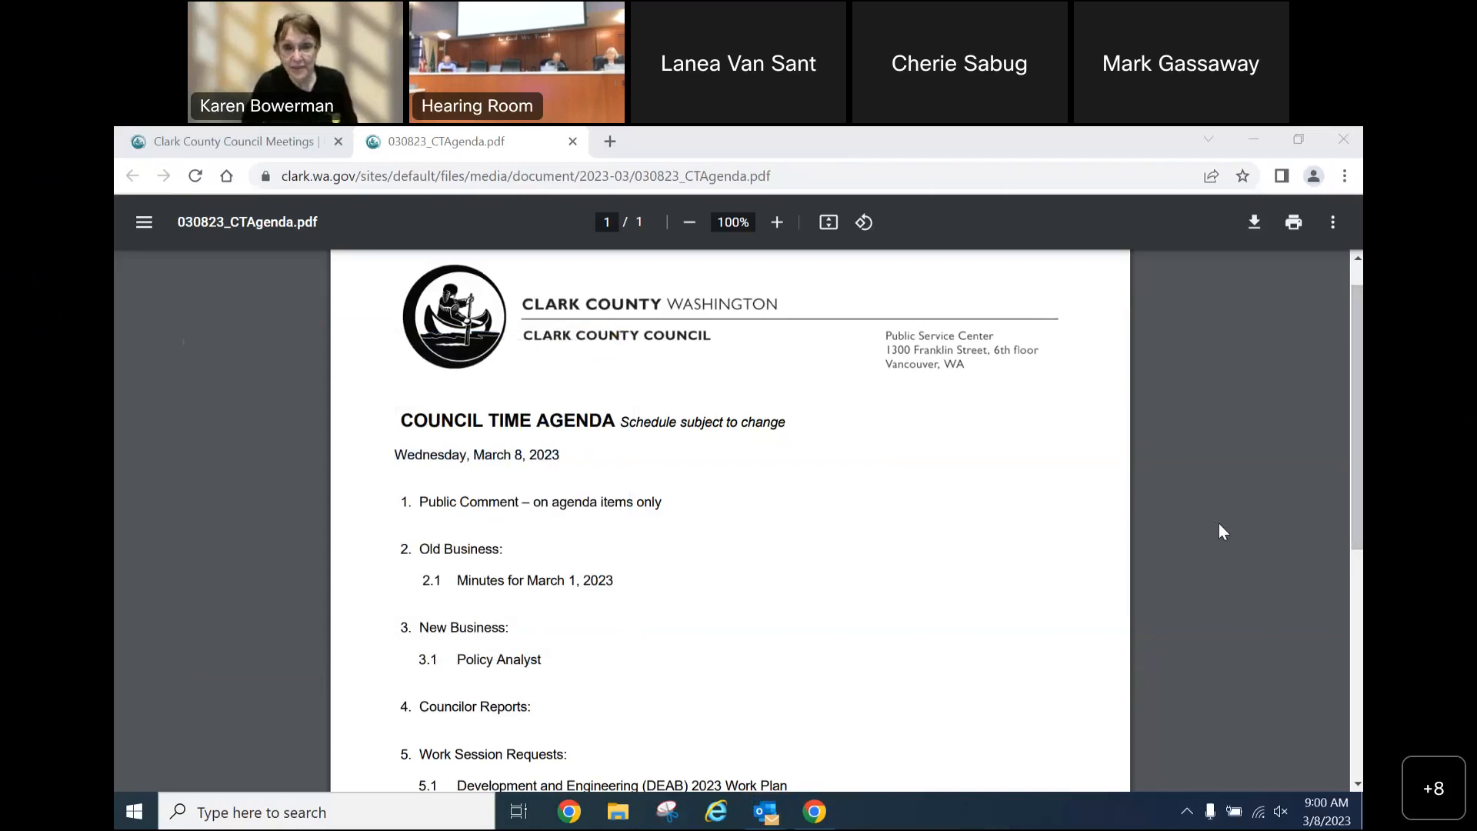
pyautogui.moveTo(1226, 563)
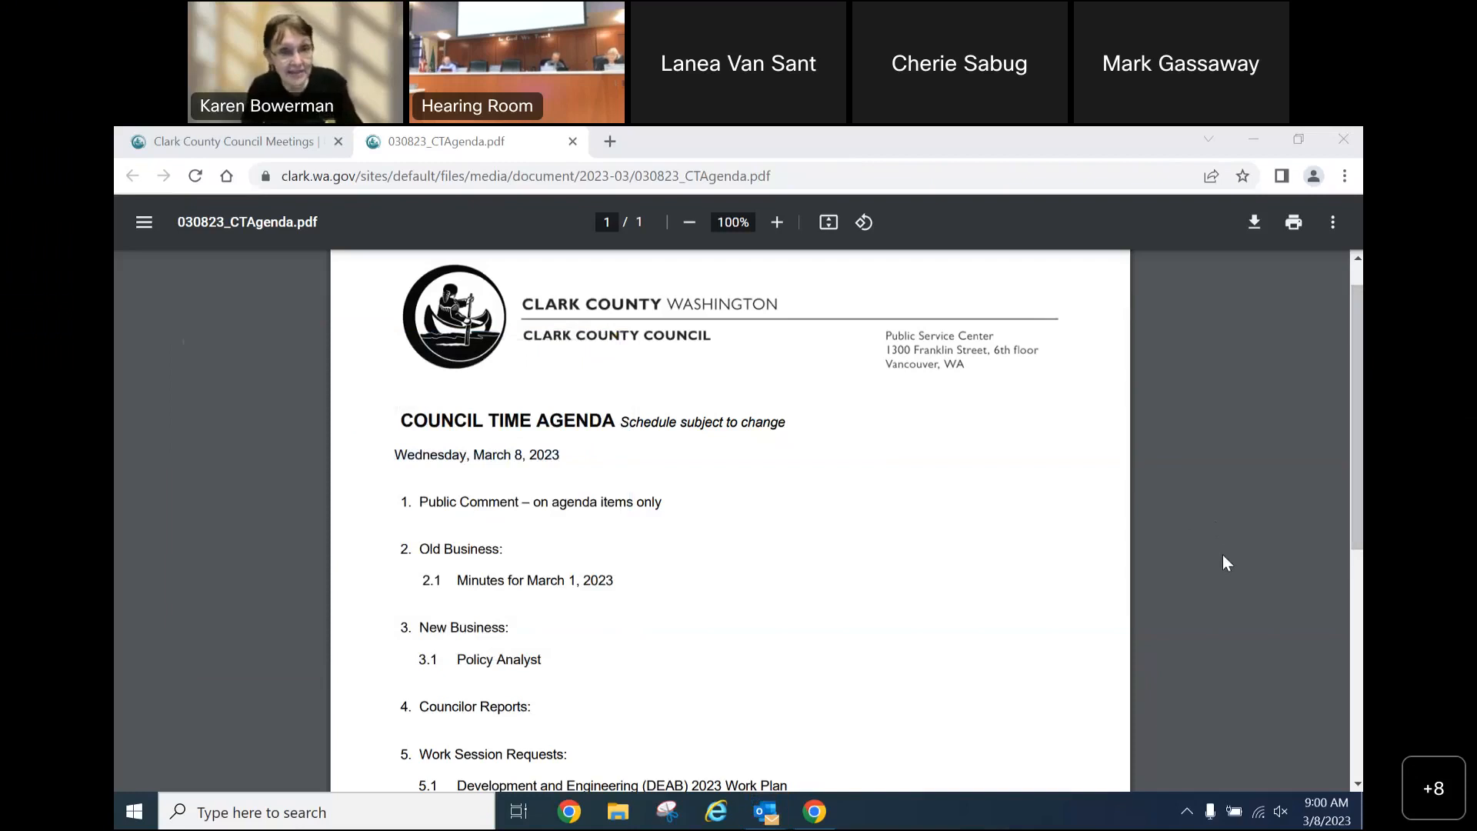
pyautogui.moveTo(1272, 483)
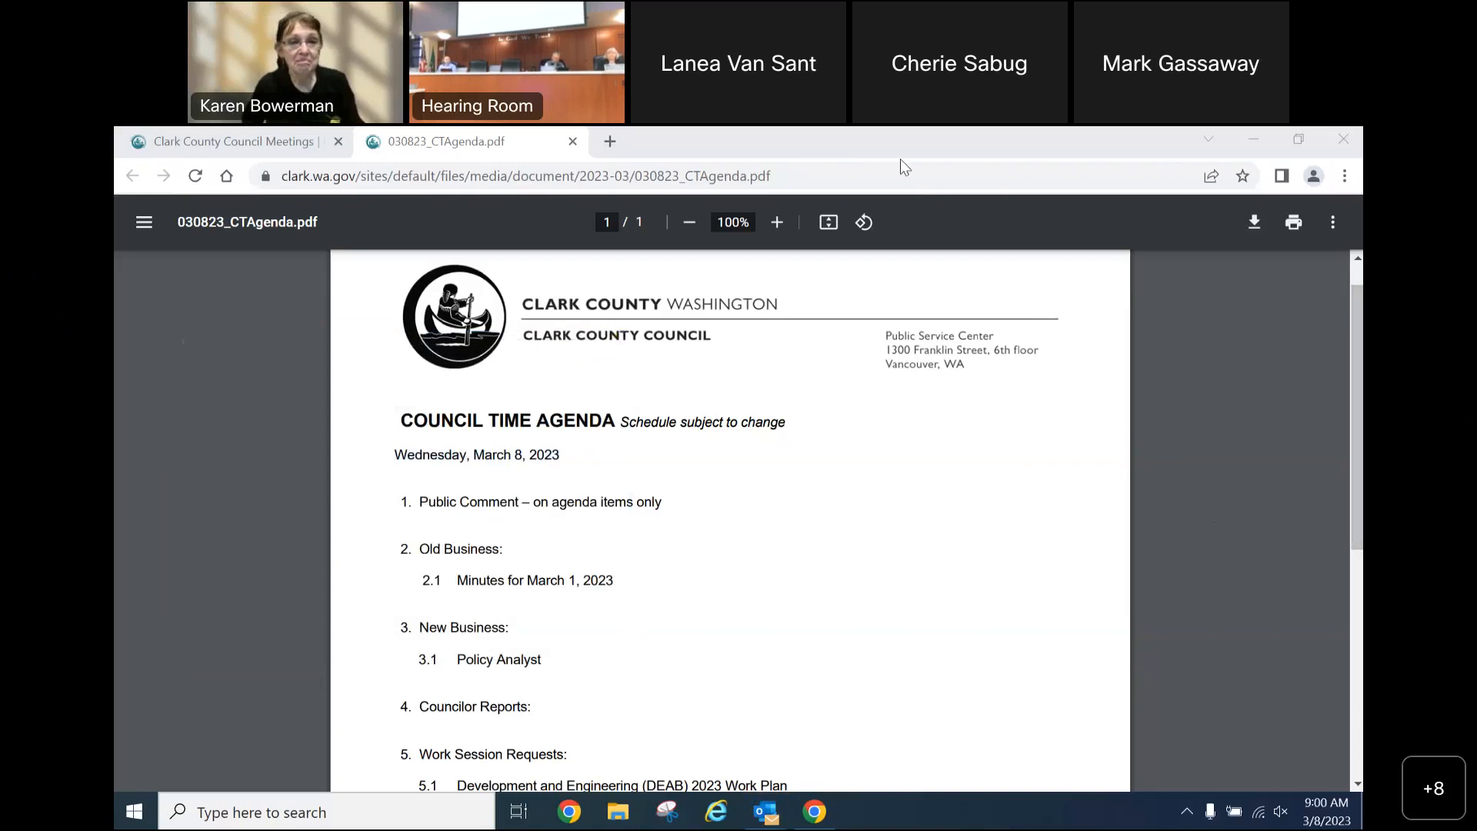
pyautogui.moveTo(1174, 720)
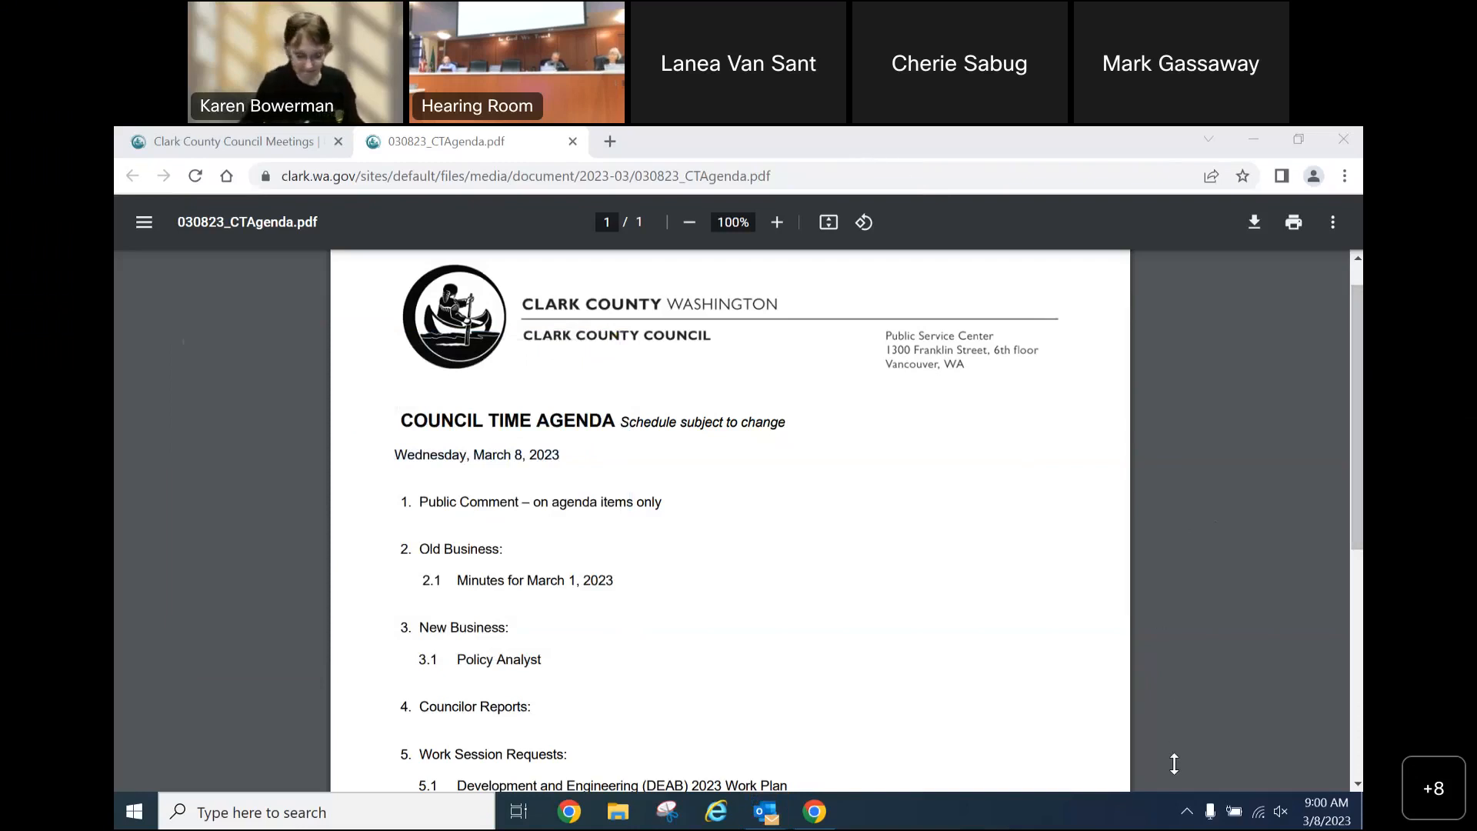
pyautogui.moveTo(737, 688)
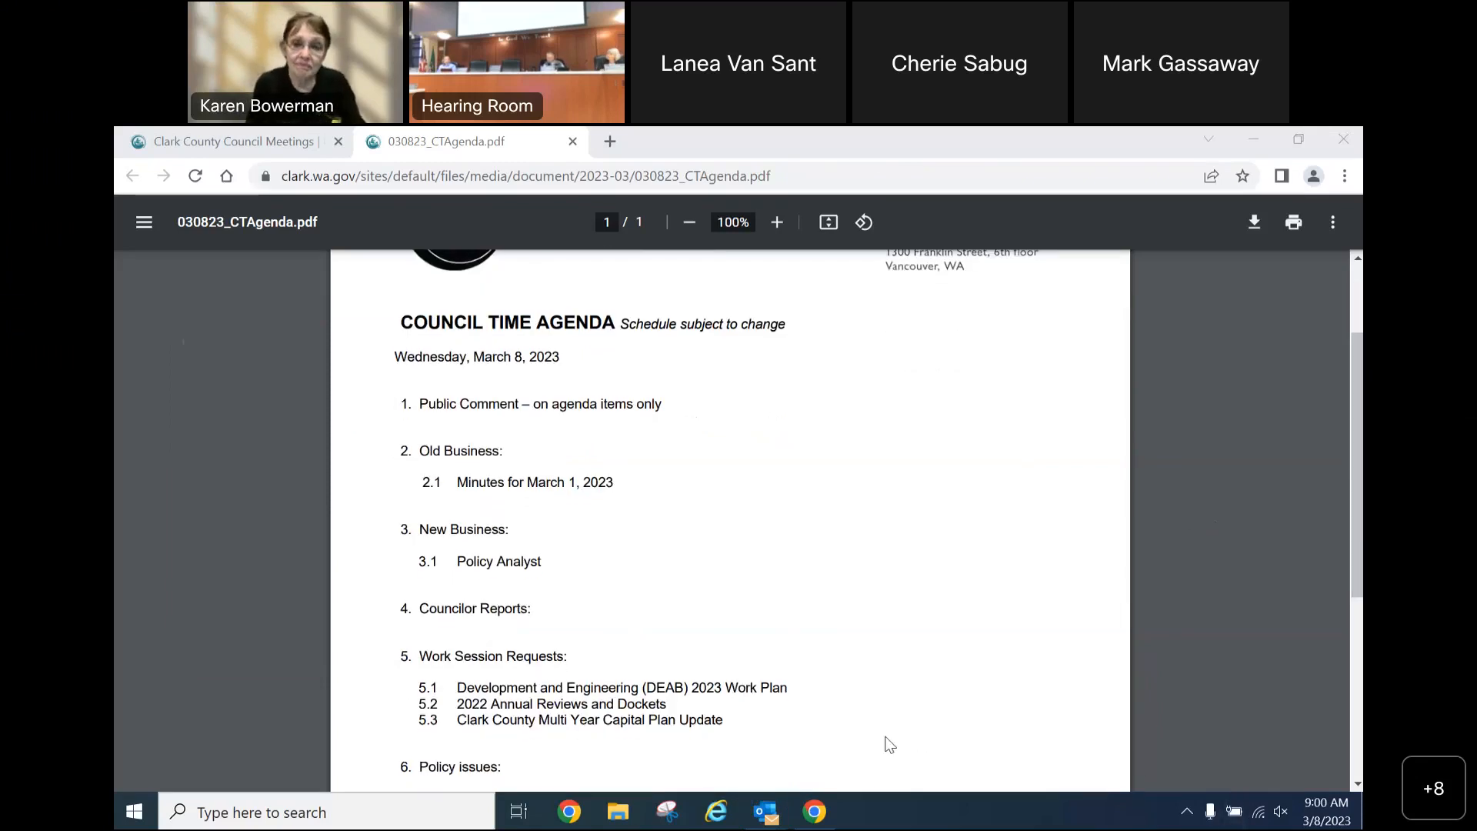
# Scroll the agenda down to the Policy issues and Executive Sessions items.
pyautogui.scroll(-3)
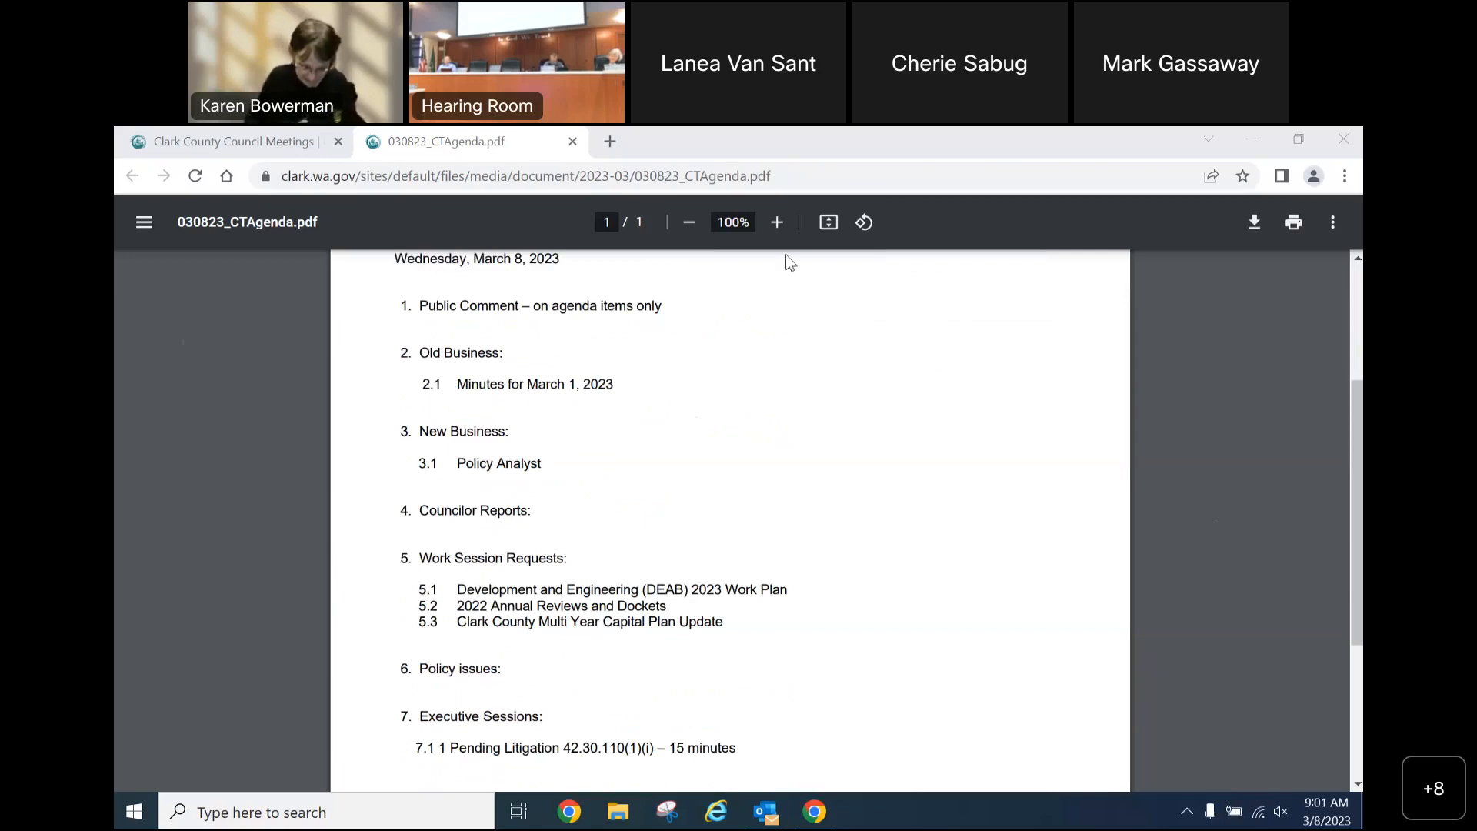
pyautogui.moveTo(837, 212)
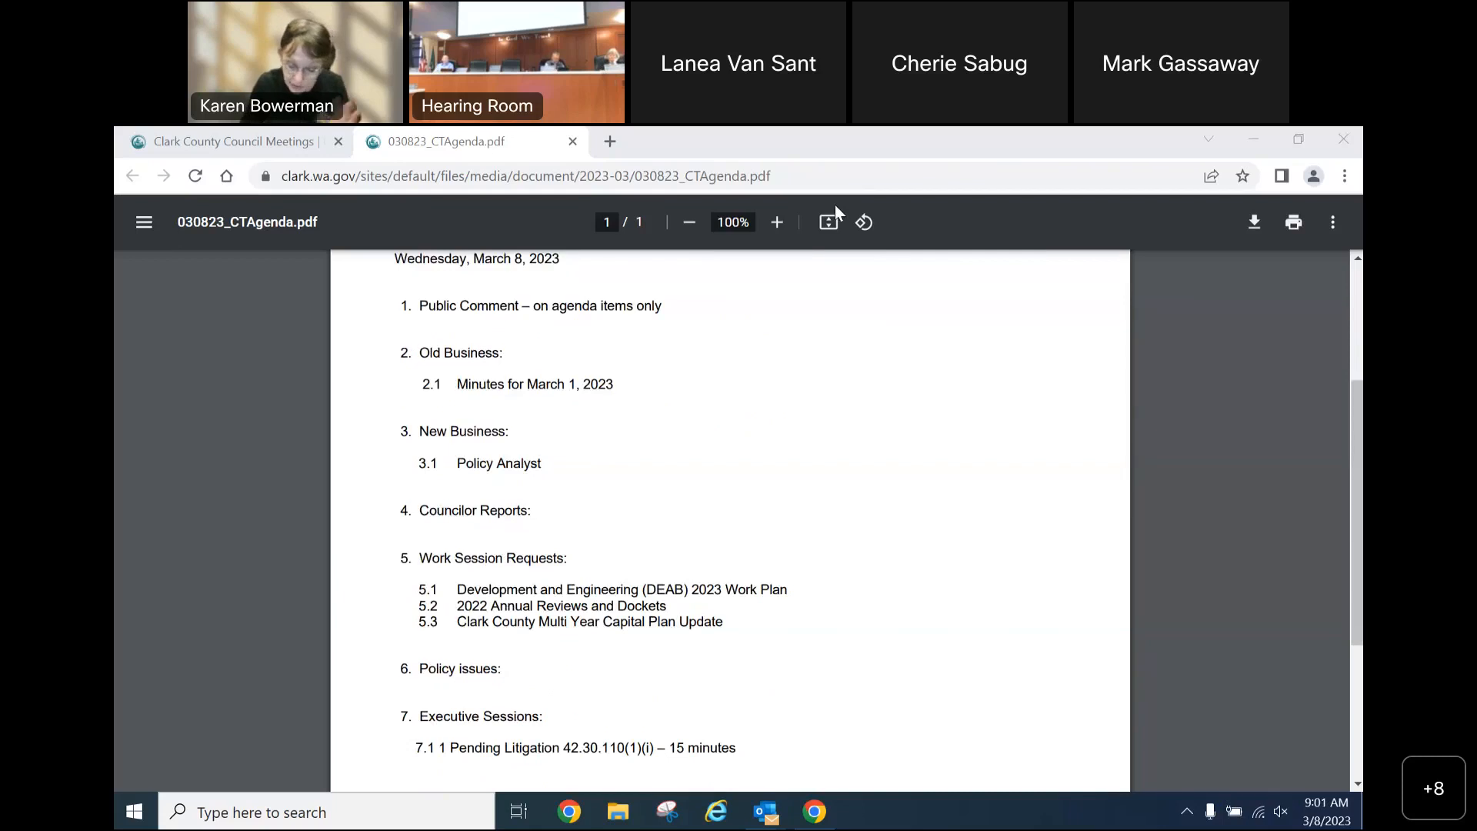
pyautogui.click(862, 811)
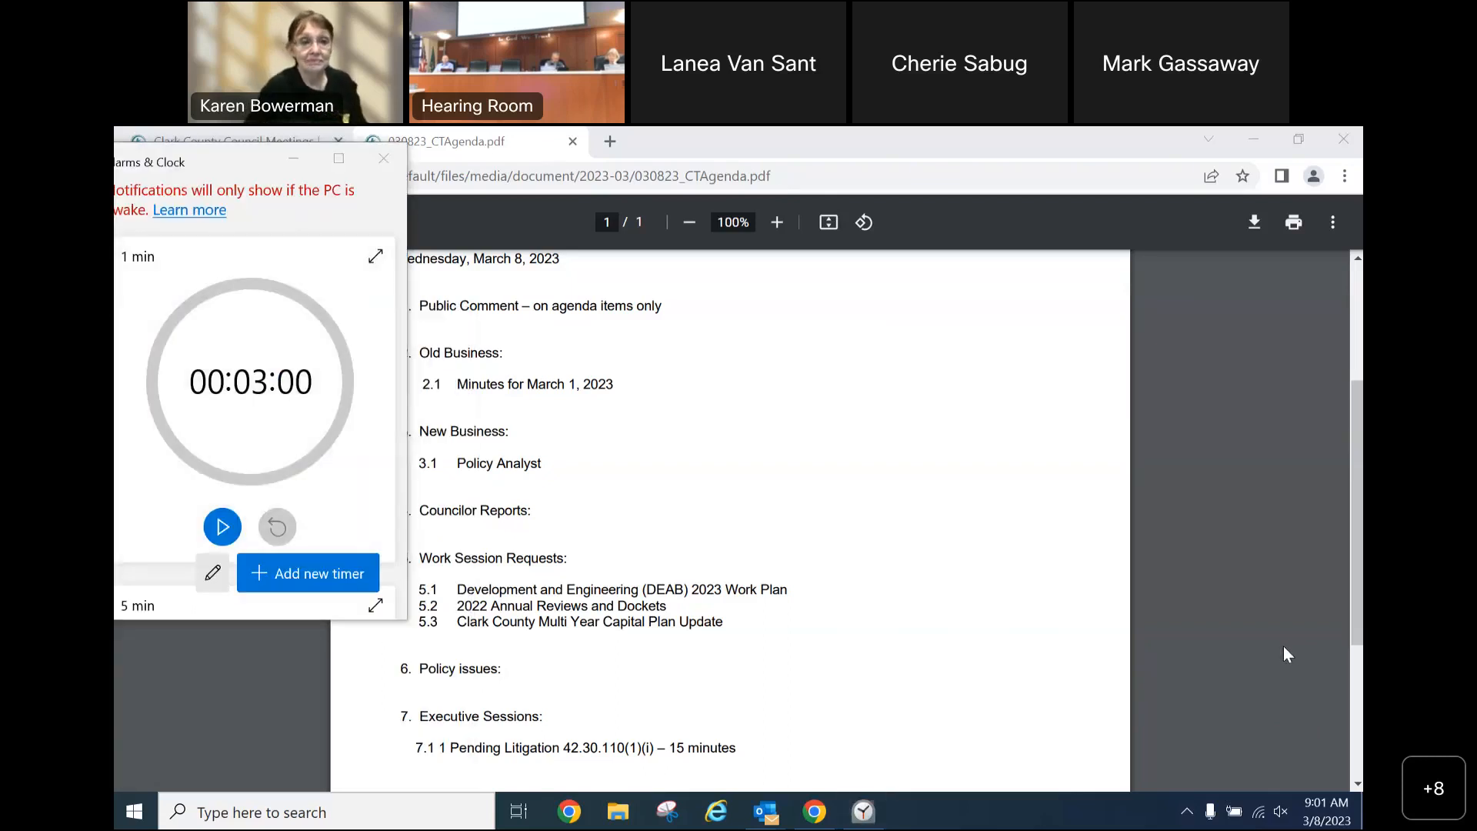
pyautogui.moveTo(1278, 589)
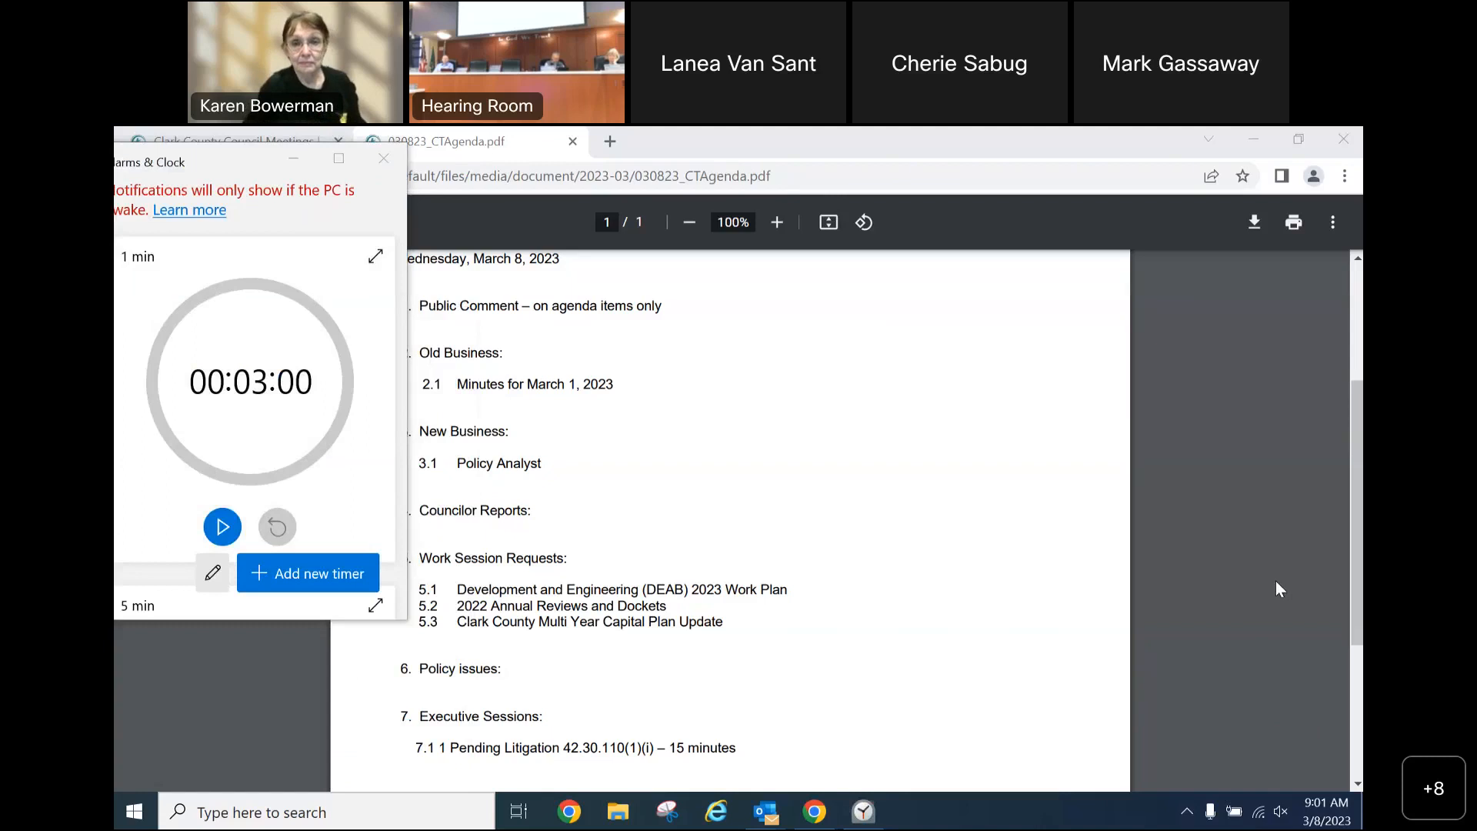
pyautogui.click(222, 526)
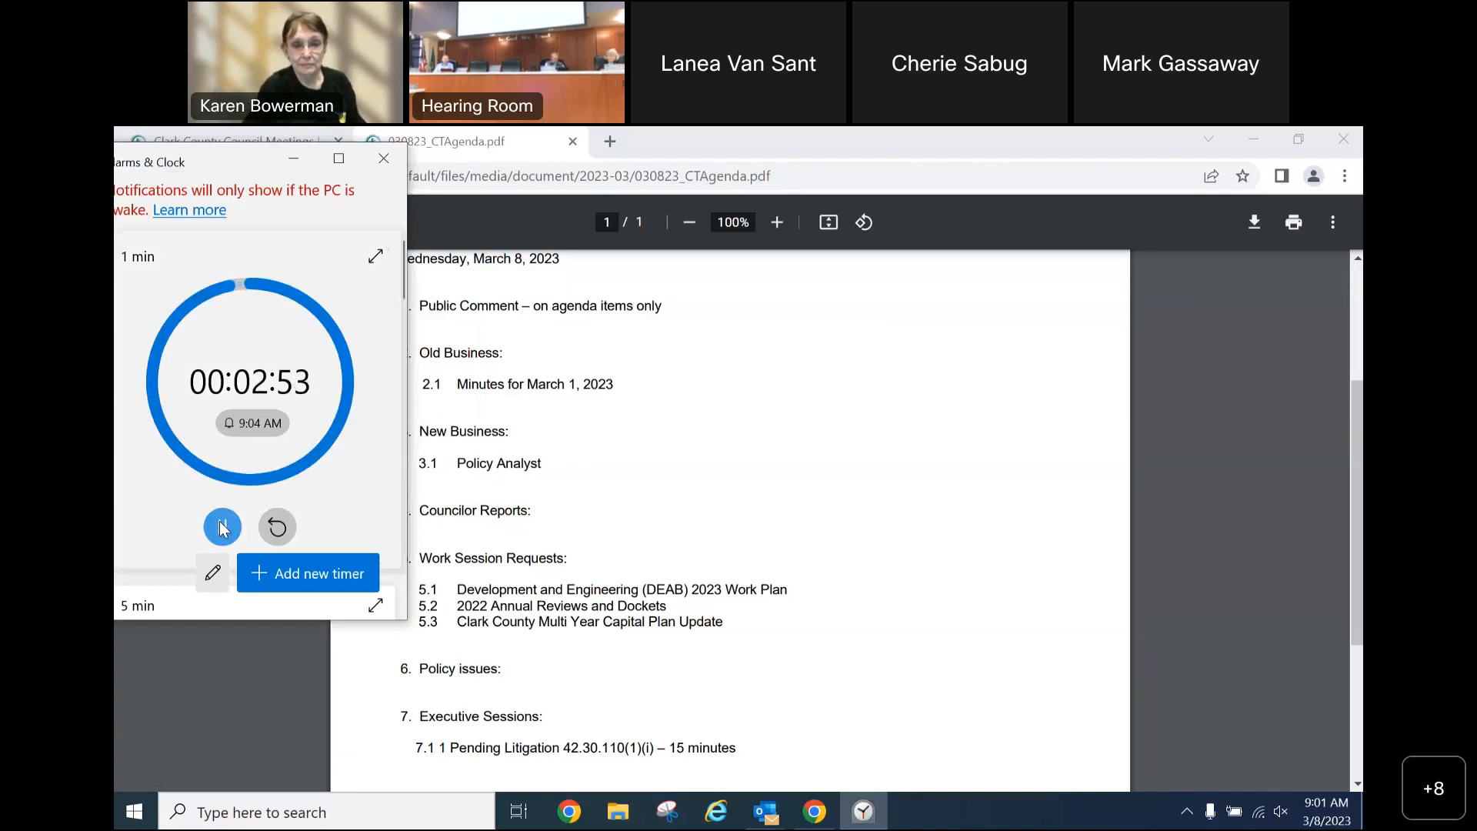
pyautogui.click(221, 526)
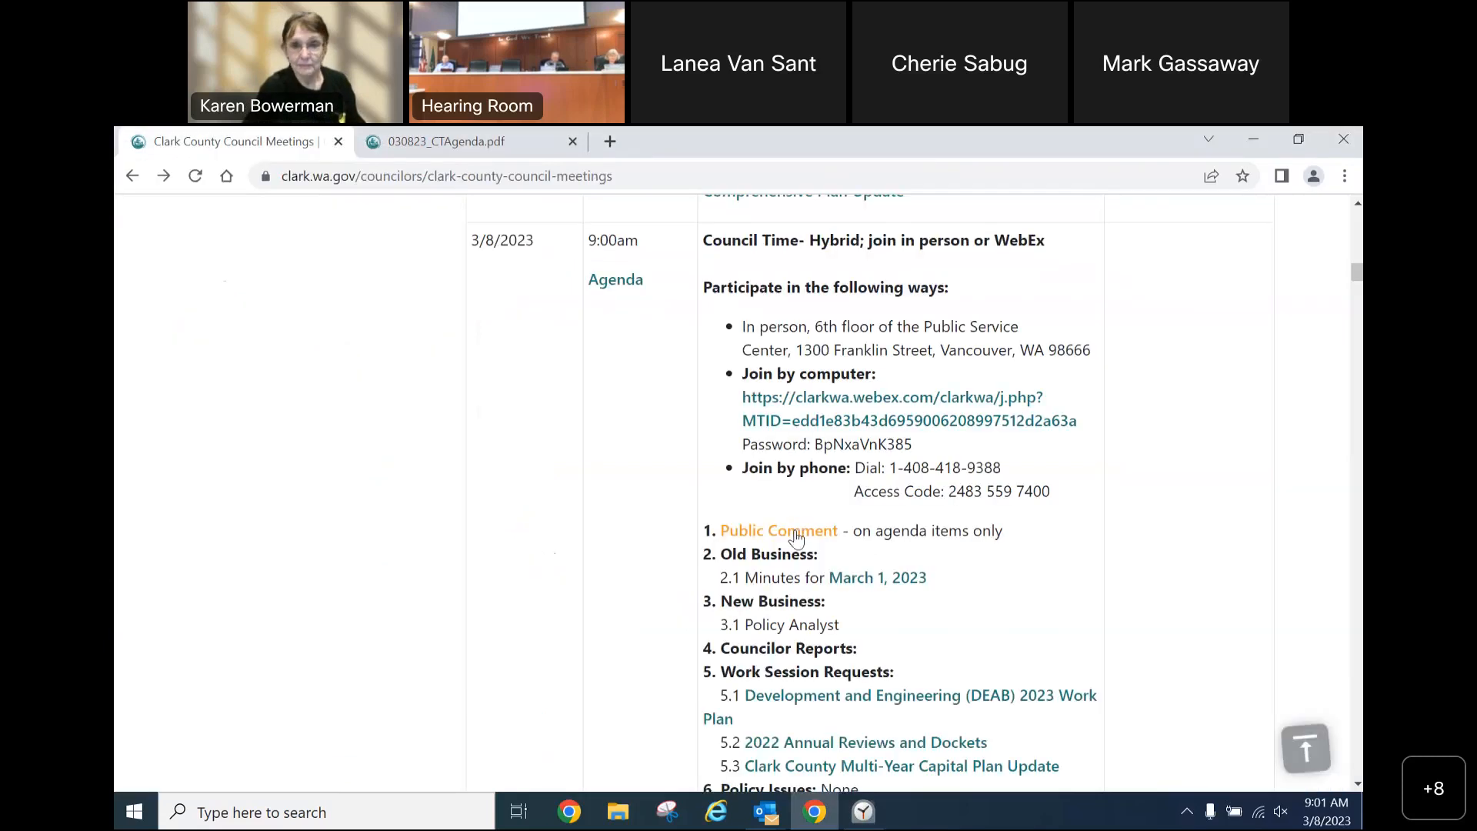
# Open the Public Comment instructions PDF and scroll to the 3-minute limit and conduct rules.
pyautogui.click(778, 531)
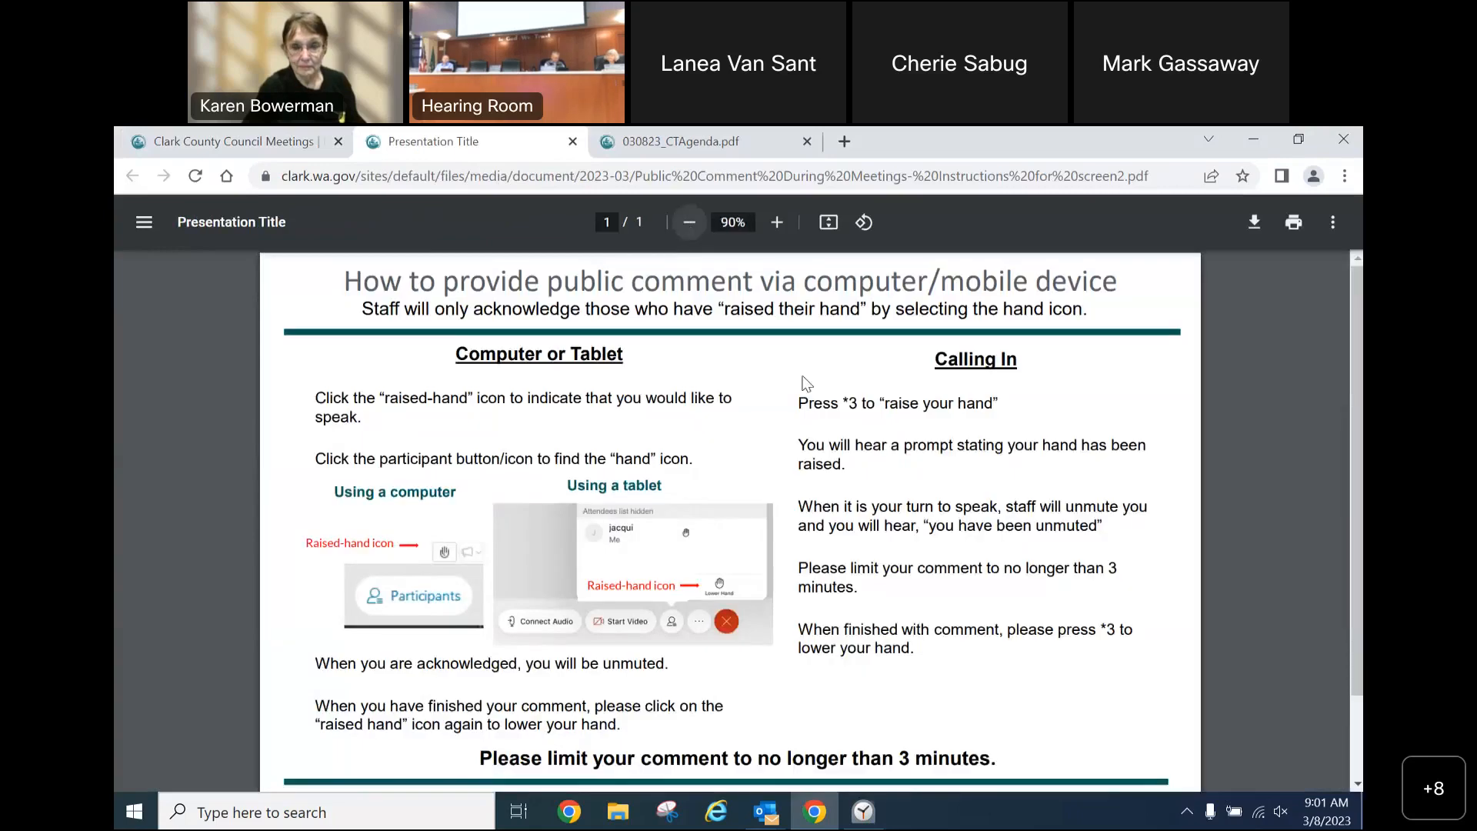
pyautogui.scroll(-3)
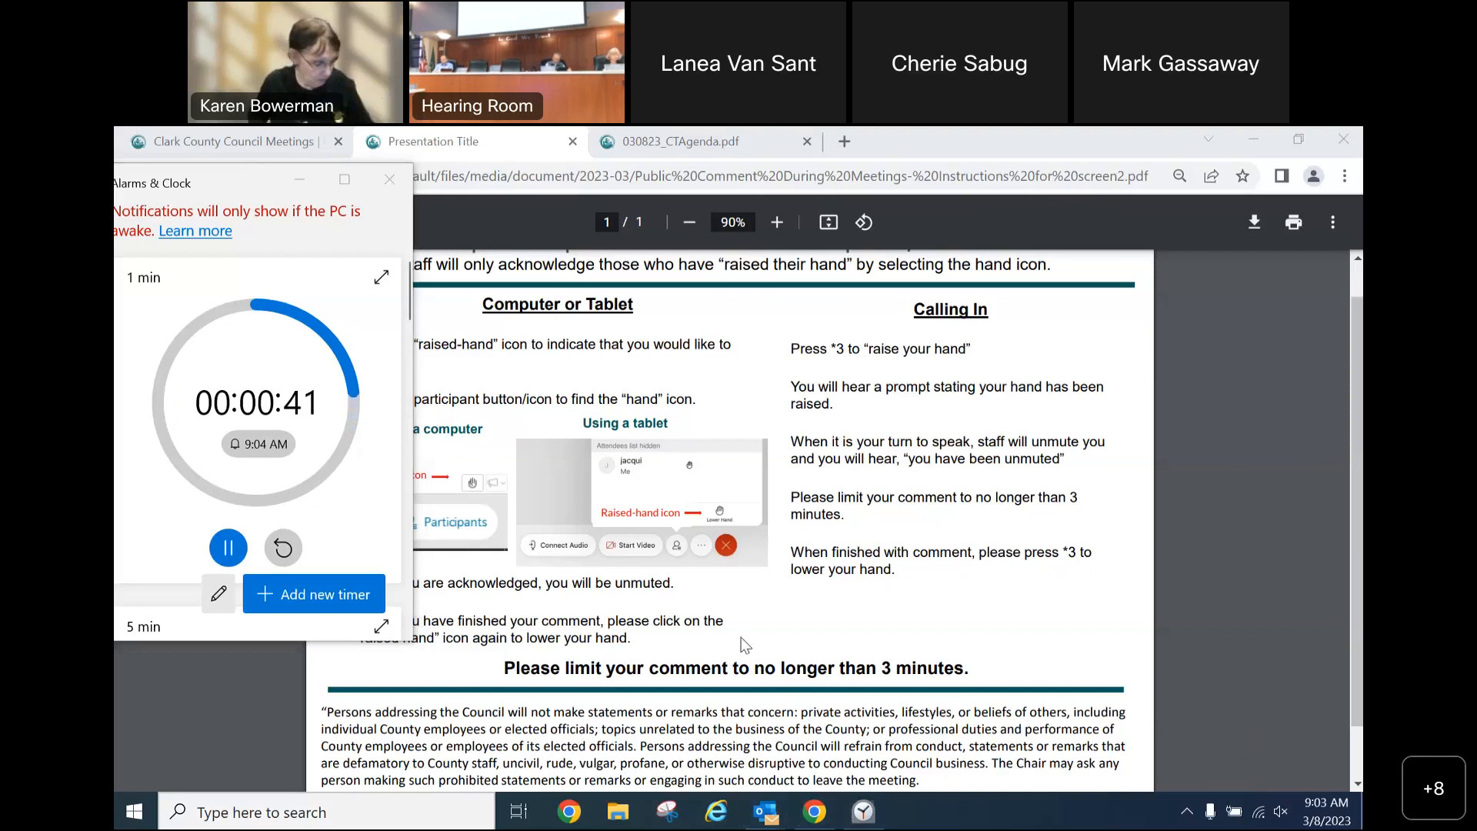
pyautogui.moveTo(1063, 418)
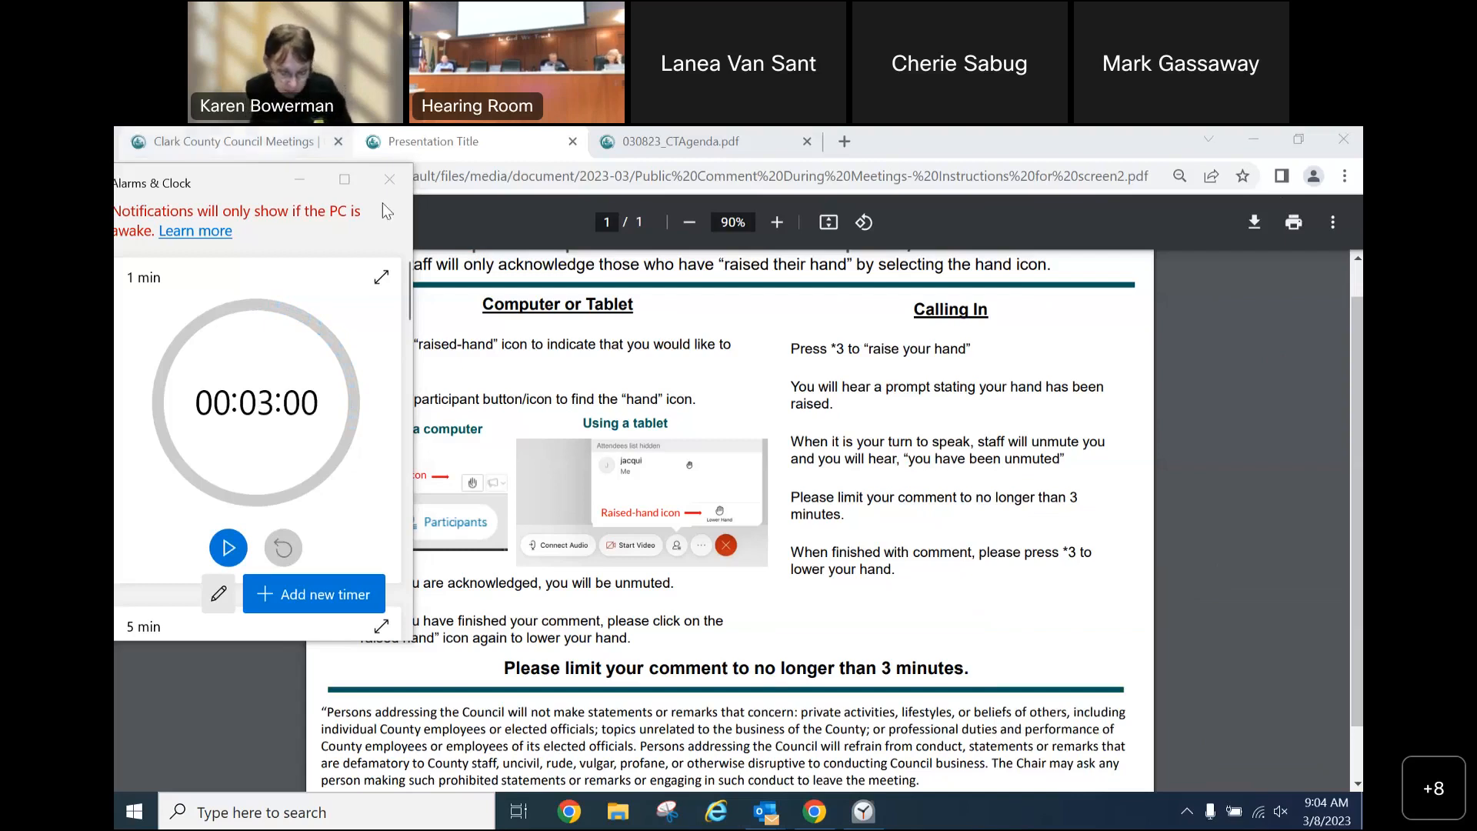
# Dismiss the Alarms & Clock countdown timer window.
pyautogui.click(387, 179)
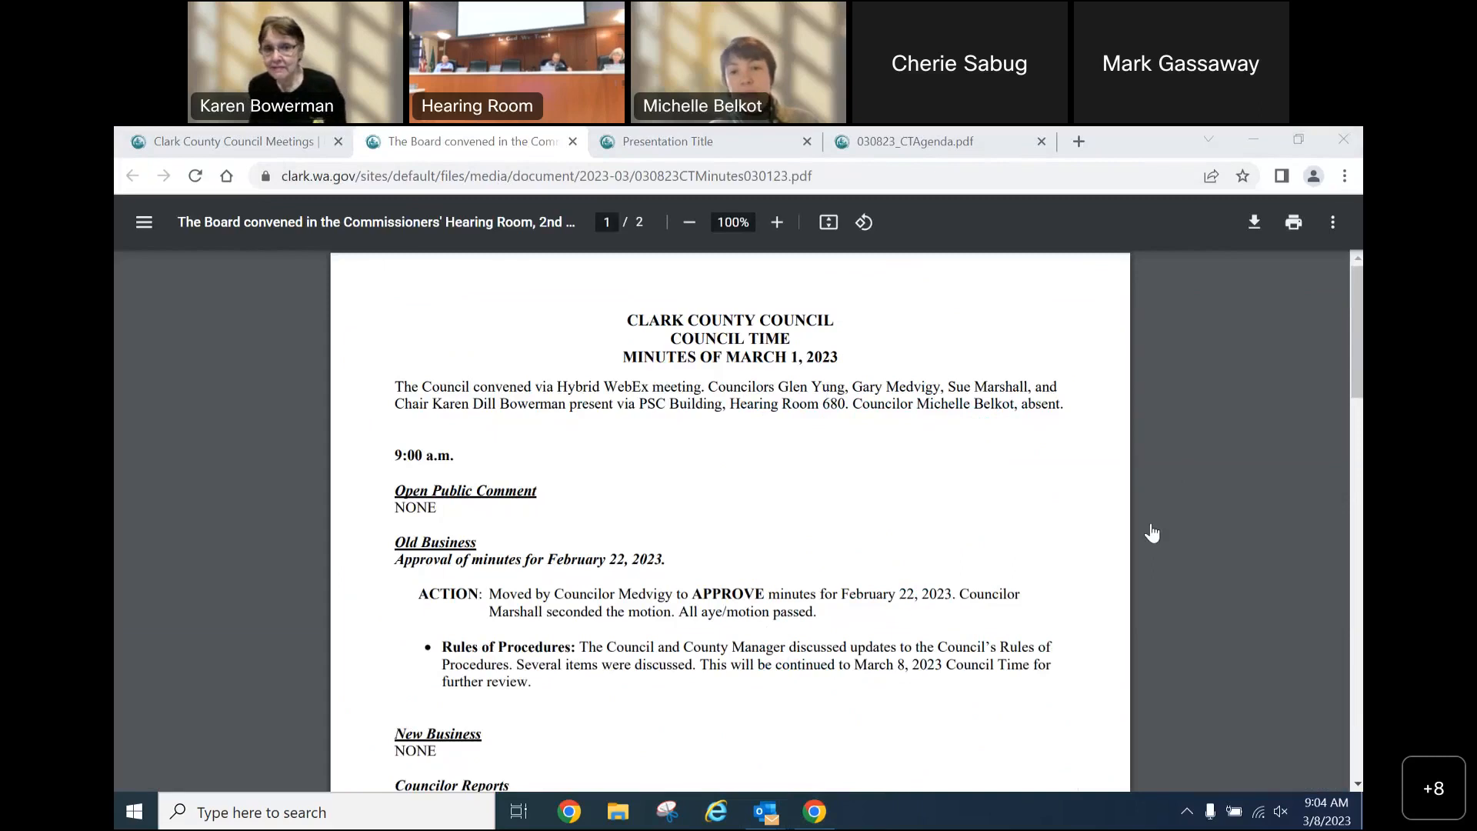
pyautogui.moveTo(1256, 673)
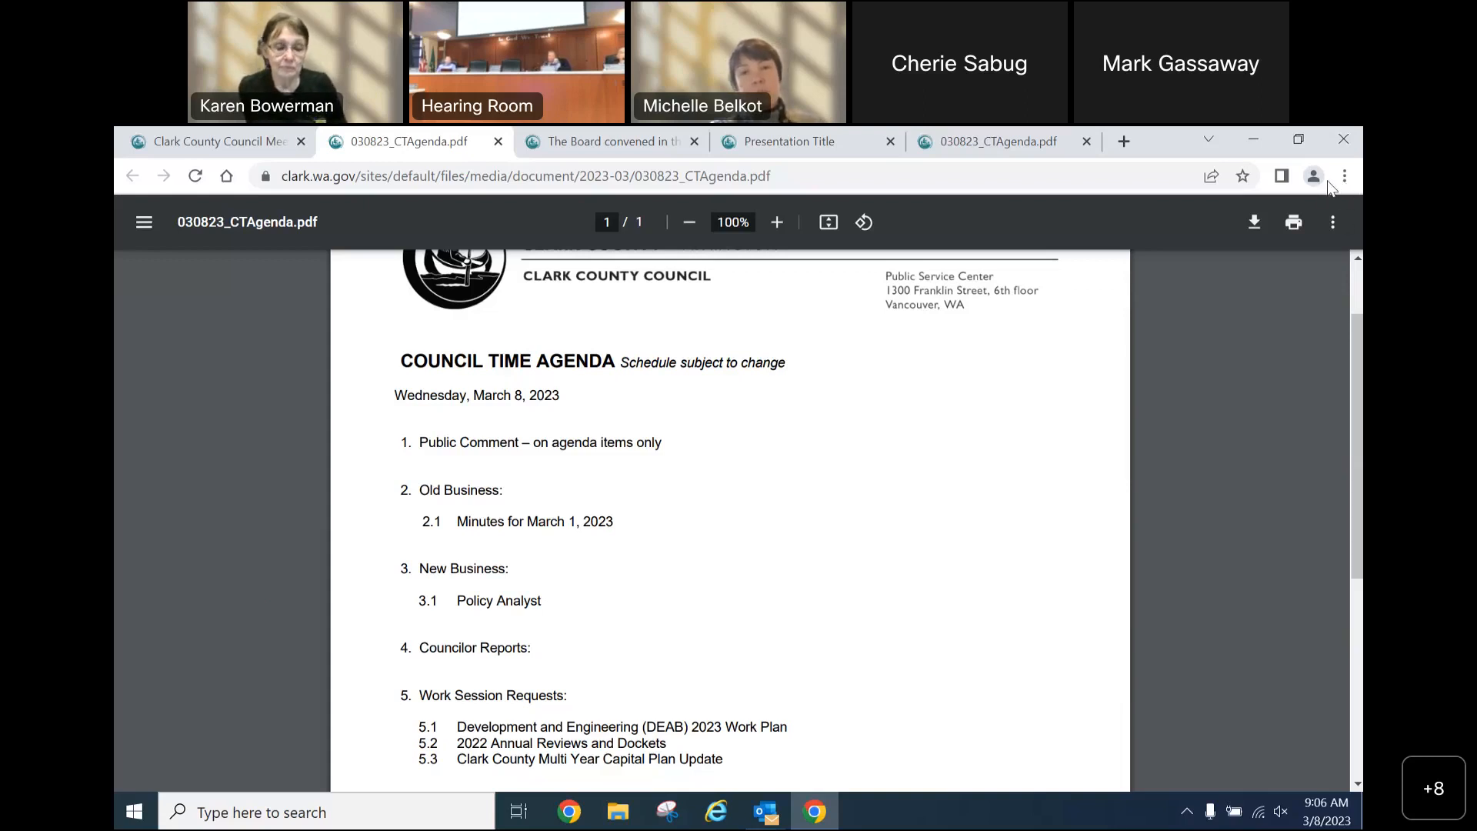
pyautogui.moveTo(1301, 488)
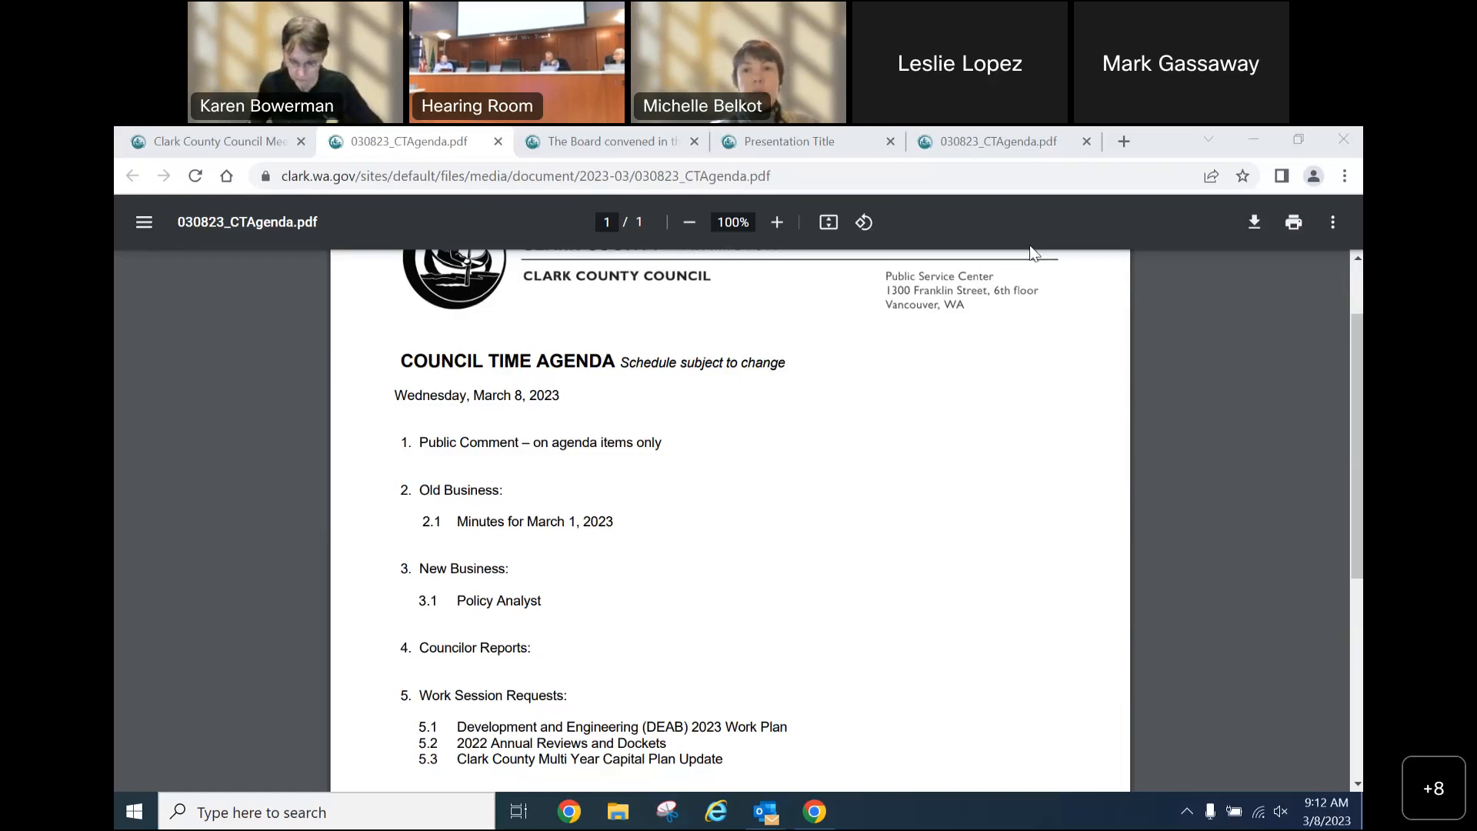
pyautogui.moveTo(1327, 182)
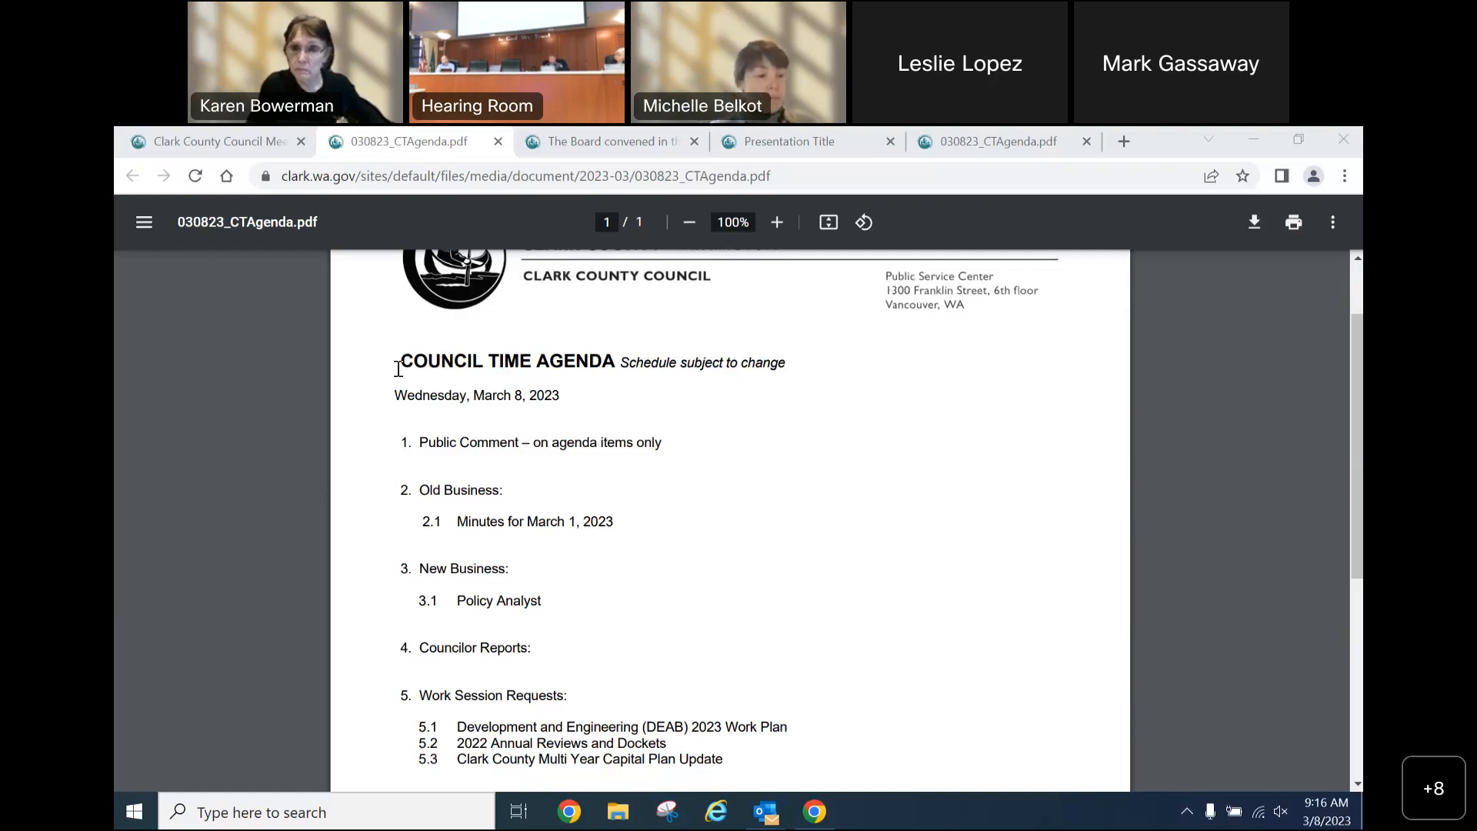
pyautogui.moveTo(1154, 540)
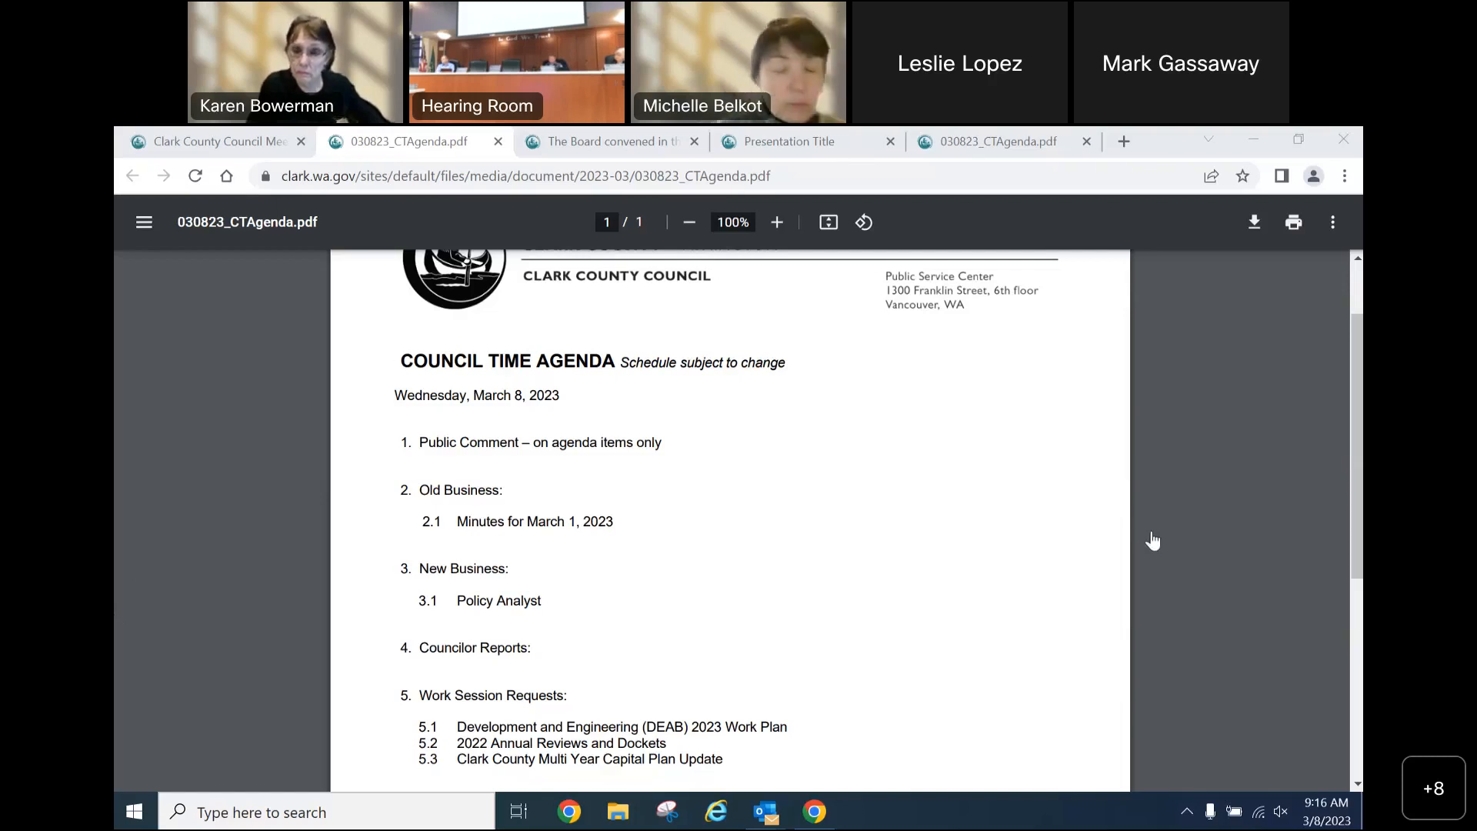
pyautogui.moveTo(765, 655)
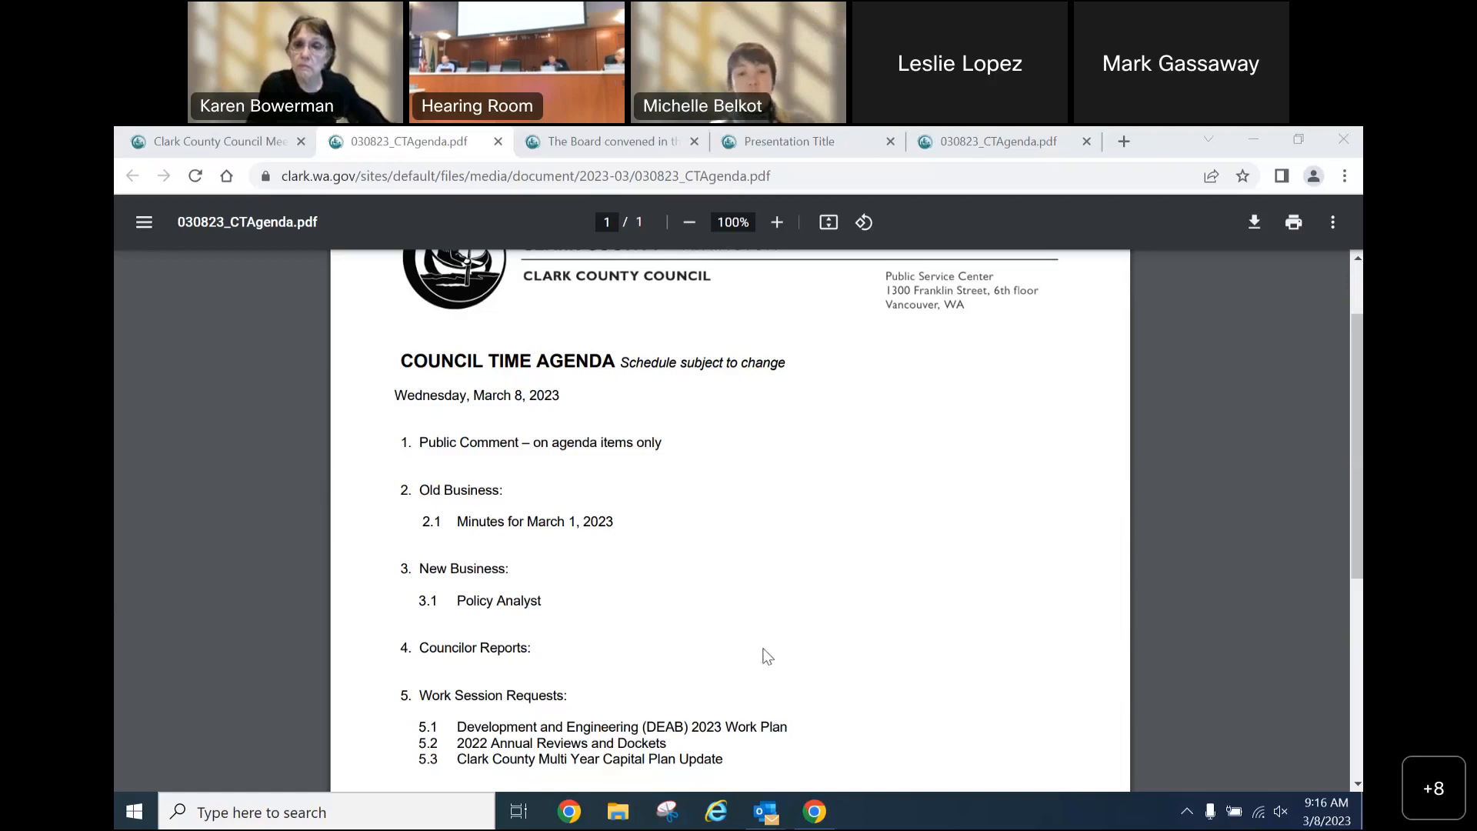
pyautogui.moveTo(1036, 268)
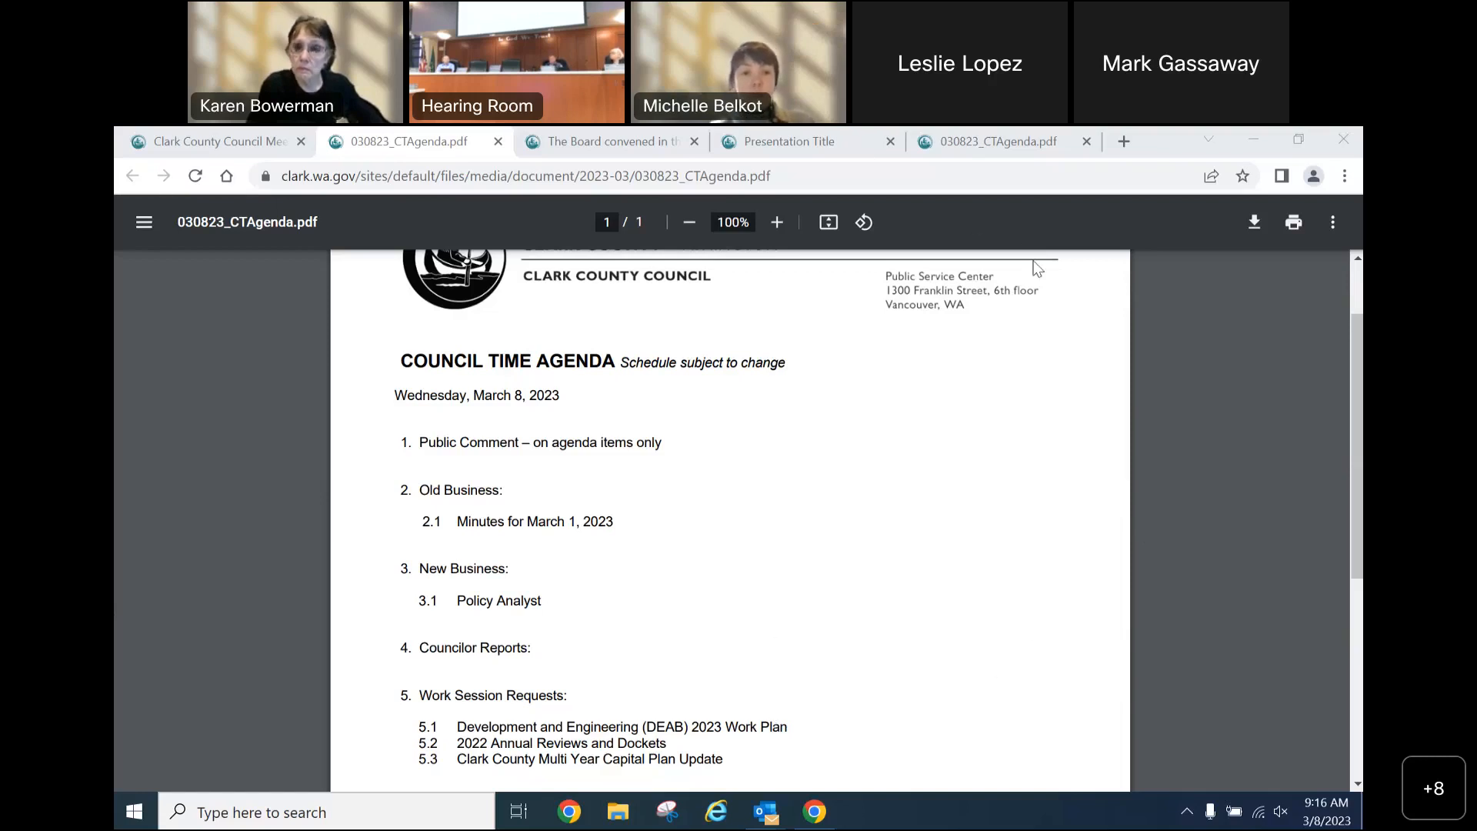
pyautogui.moveTo(1318, 410)
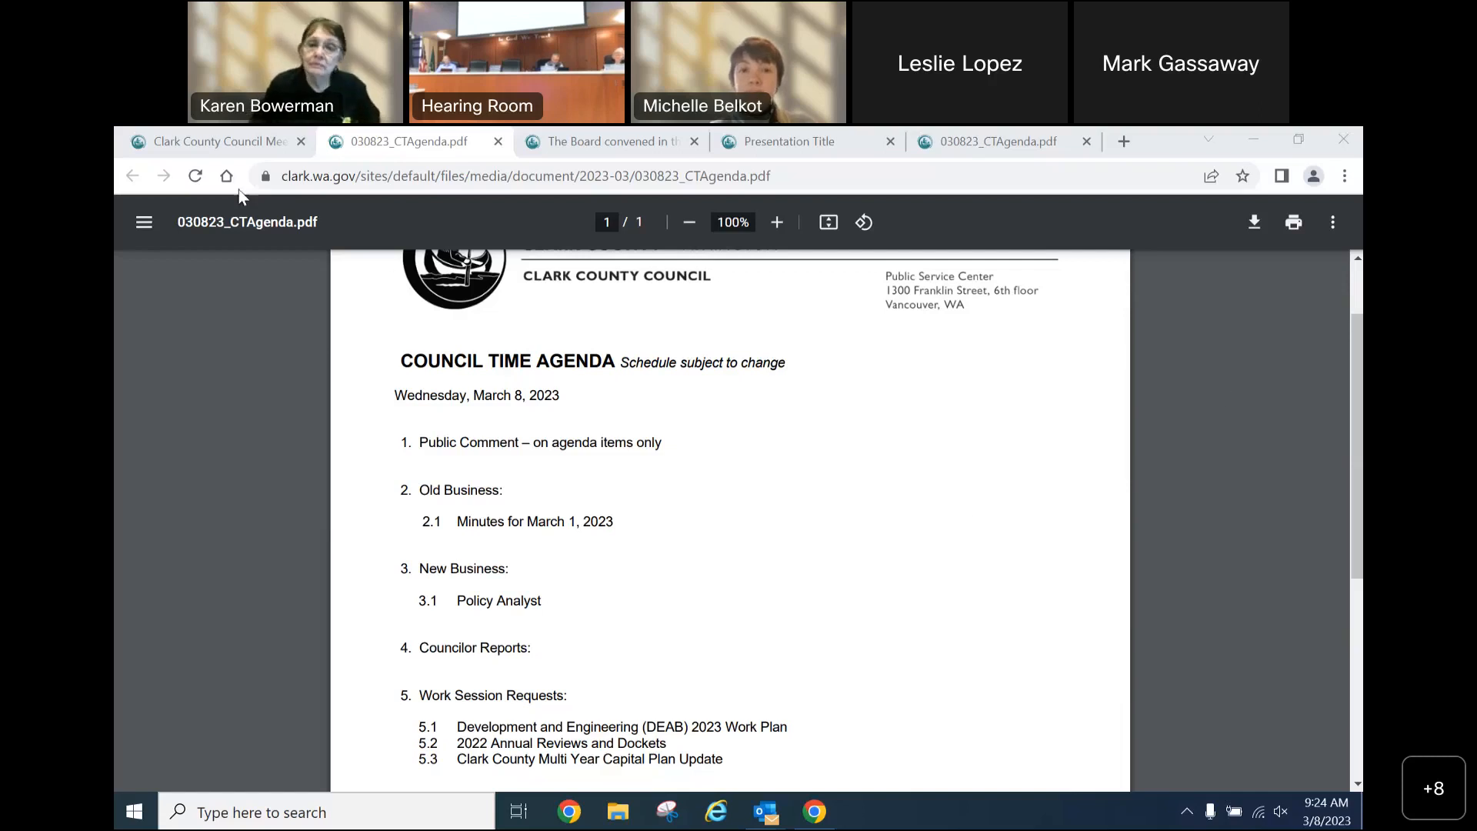
# Return to the agenda page and scroll the DEAB 2023 Work Plan planner to its recommended action.
pyautogui.click(216, 142)
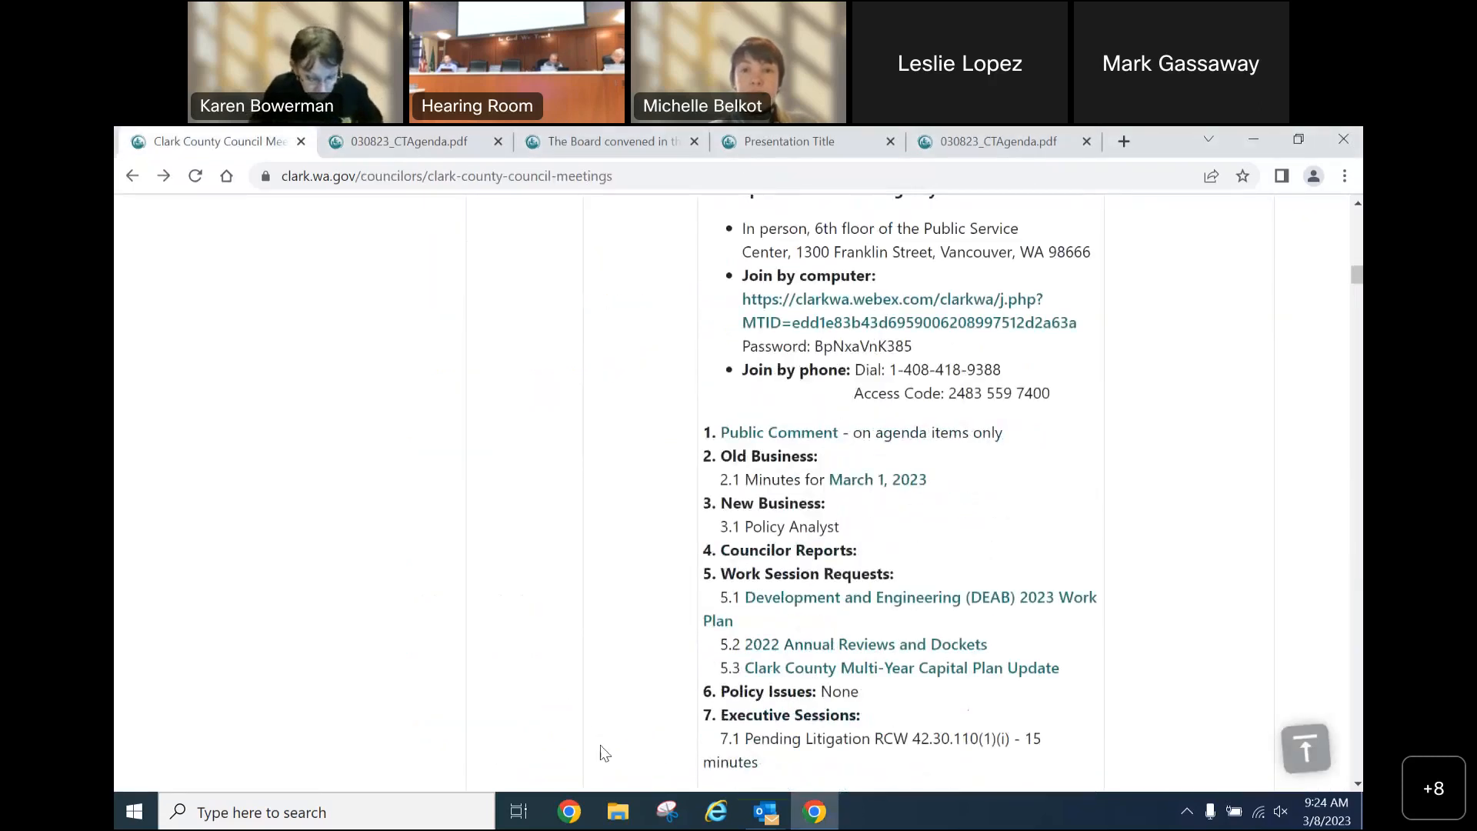
pyautogui.moveTo(1040, 611)
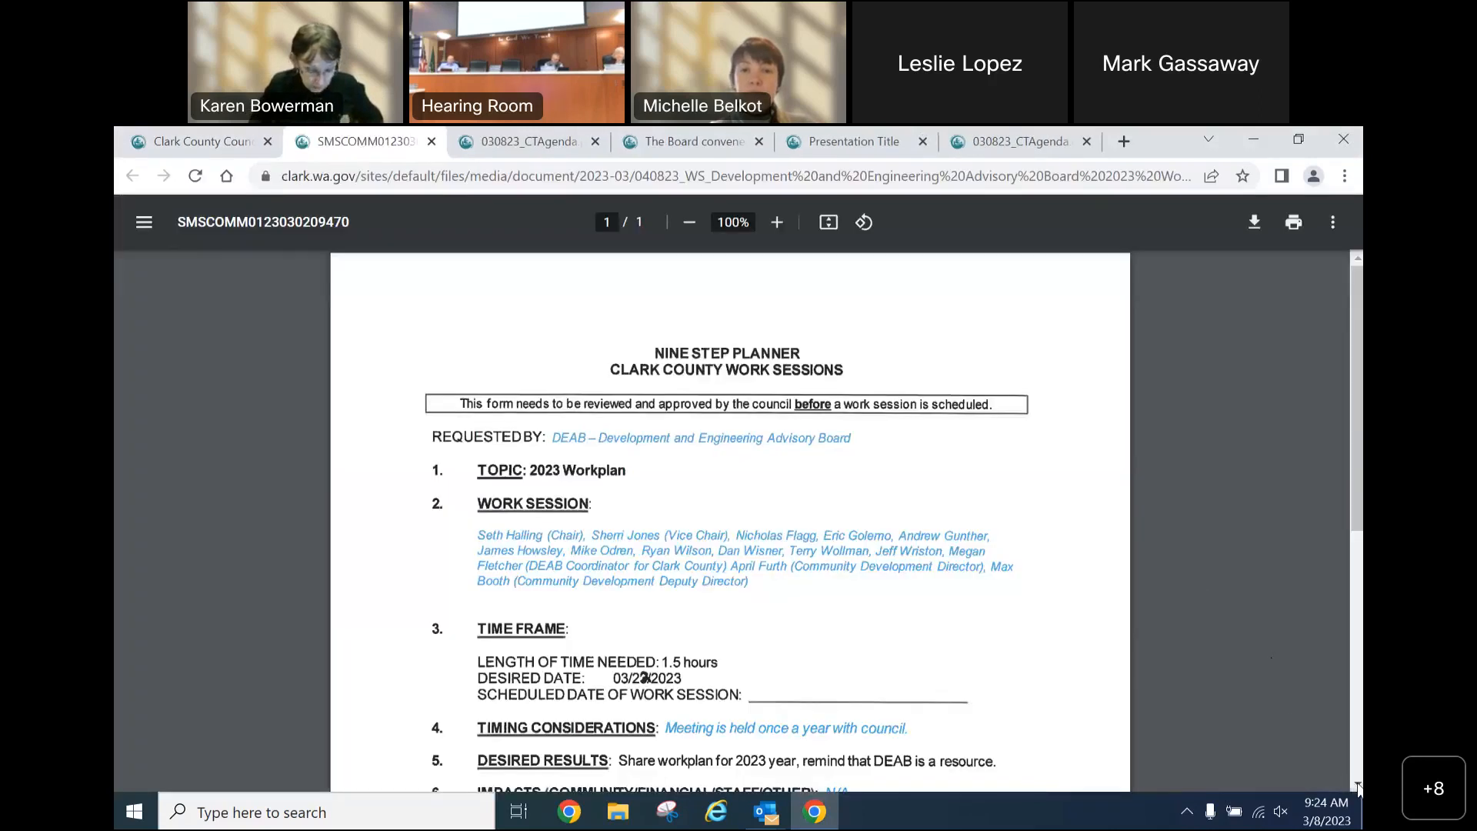
pyautogui.scroll(-3)
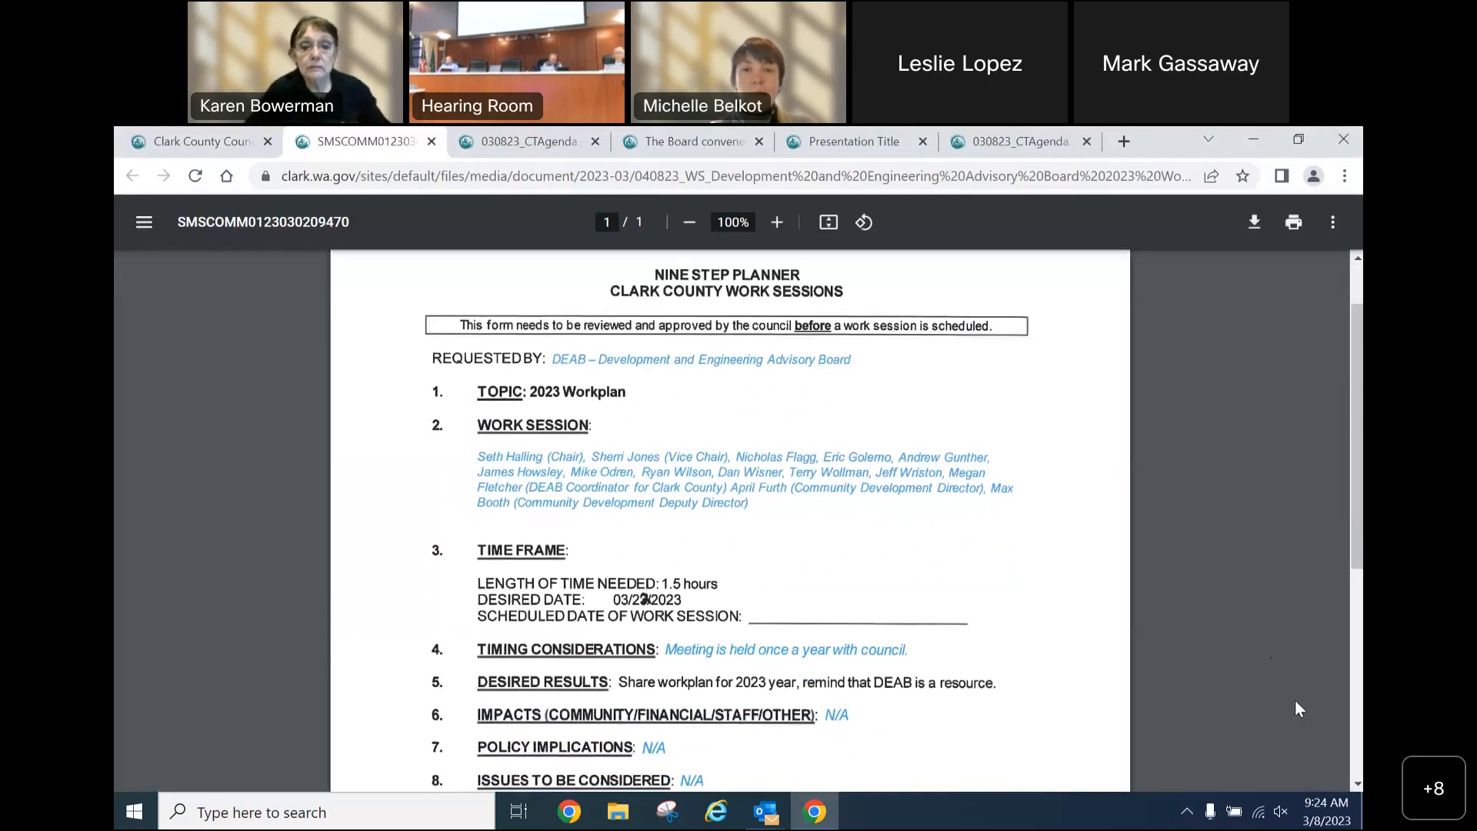
pyautogui.scroll(-3)
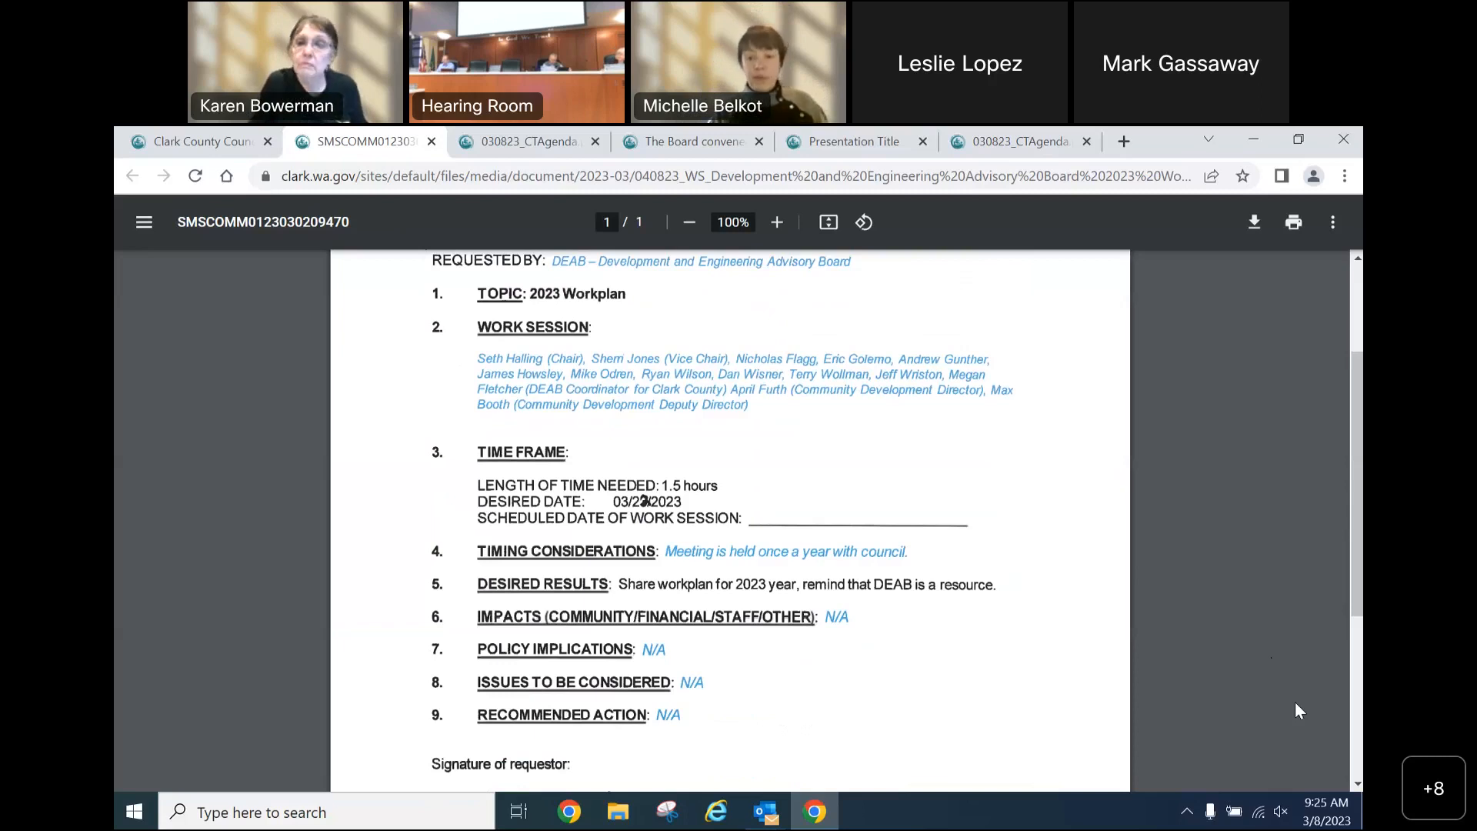
pyautogui.moveTo(1240, 589)
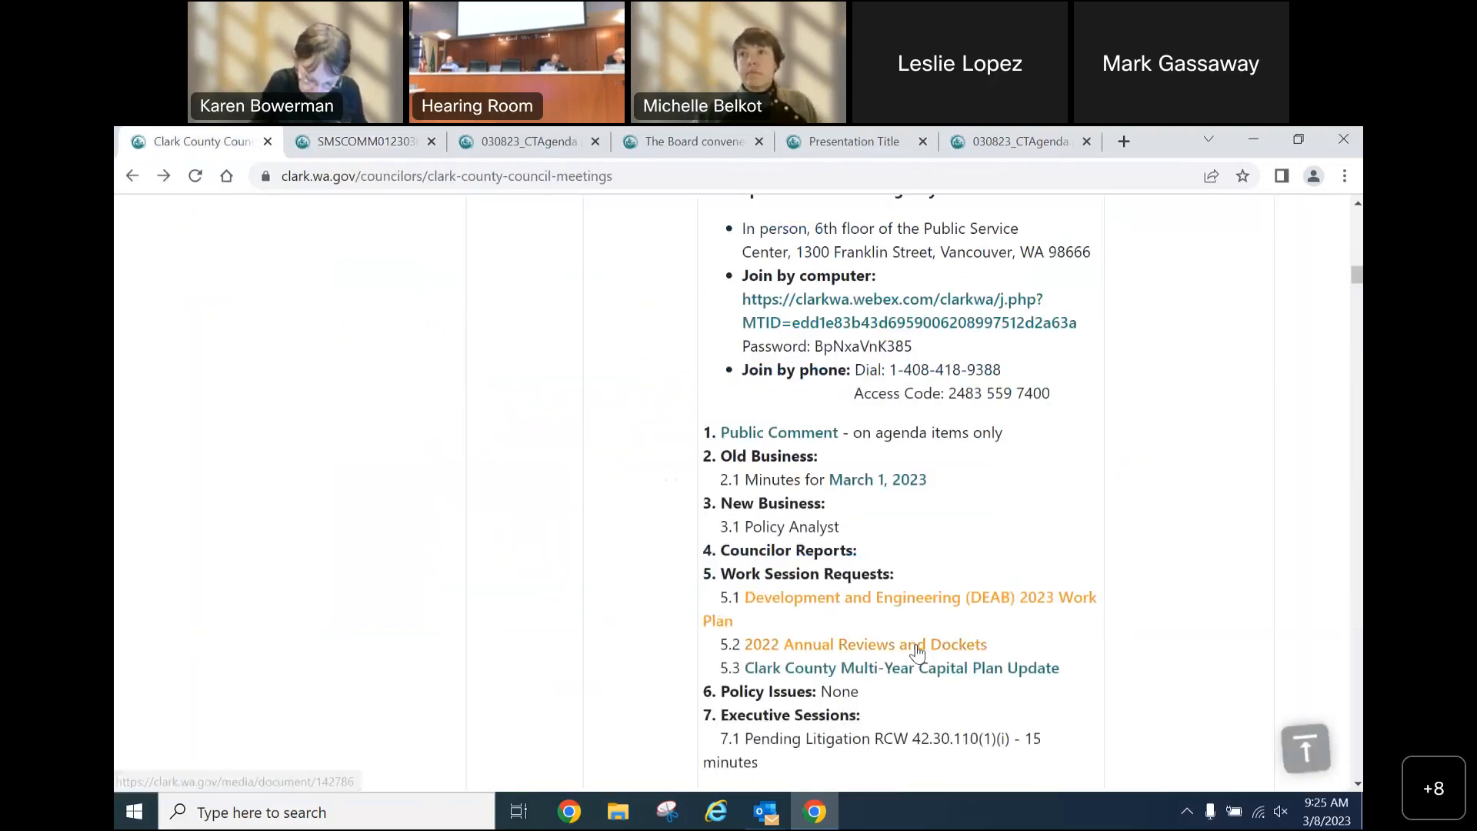
# Open the 5.2 2022 Annual Reviews and Dockets request and scroll to its timing considerations.
pyautogui.click(865, 644)
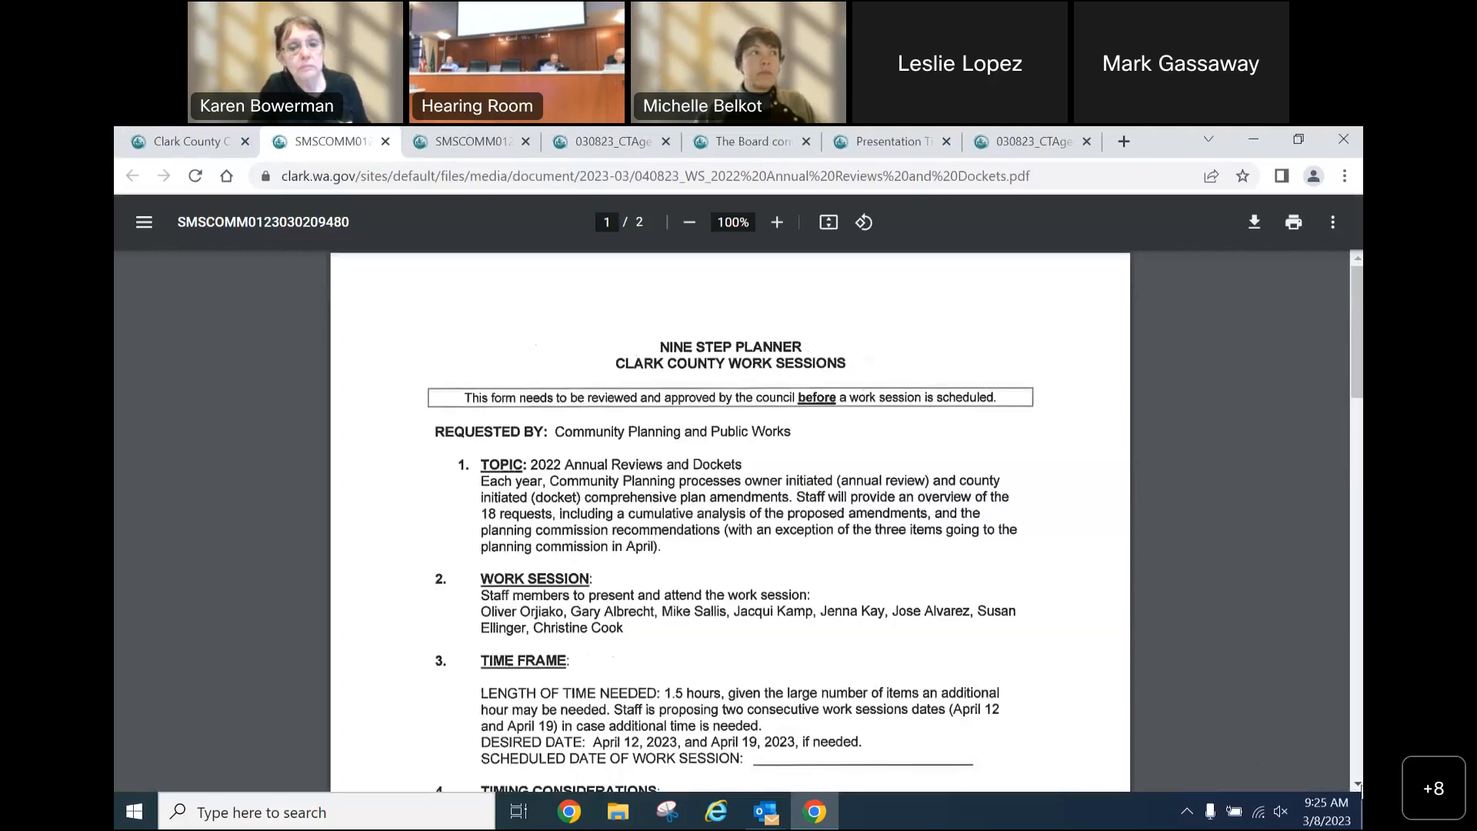
pyautogui.scroll(-3)
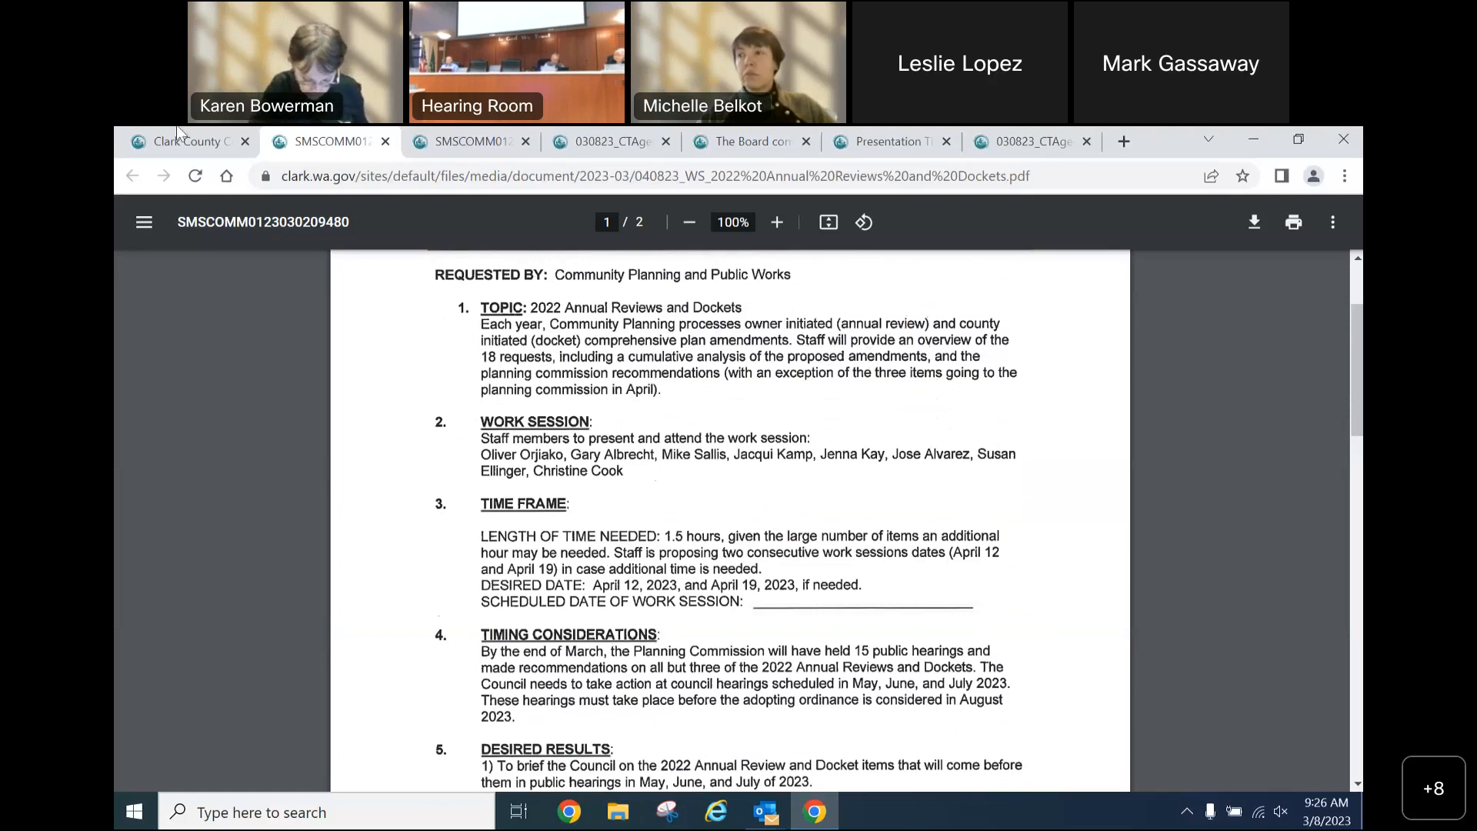
pyautogui.moveTo(187, 142)
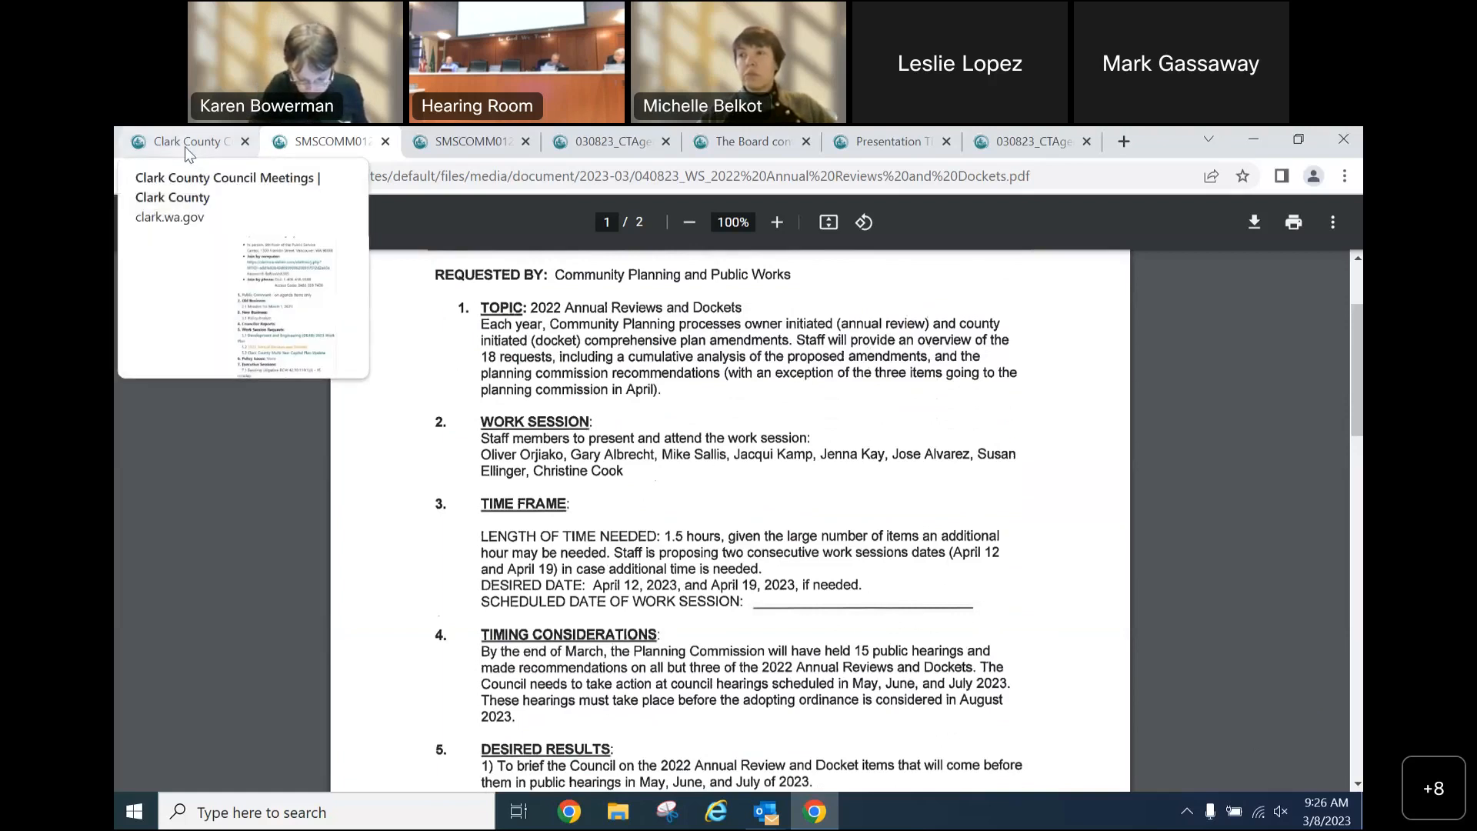
# Return to the council meetings agenda and open the Multi-Year Capital Plan Update planner.
pyautogui.click(183, 142)
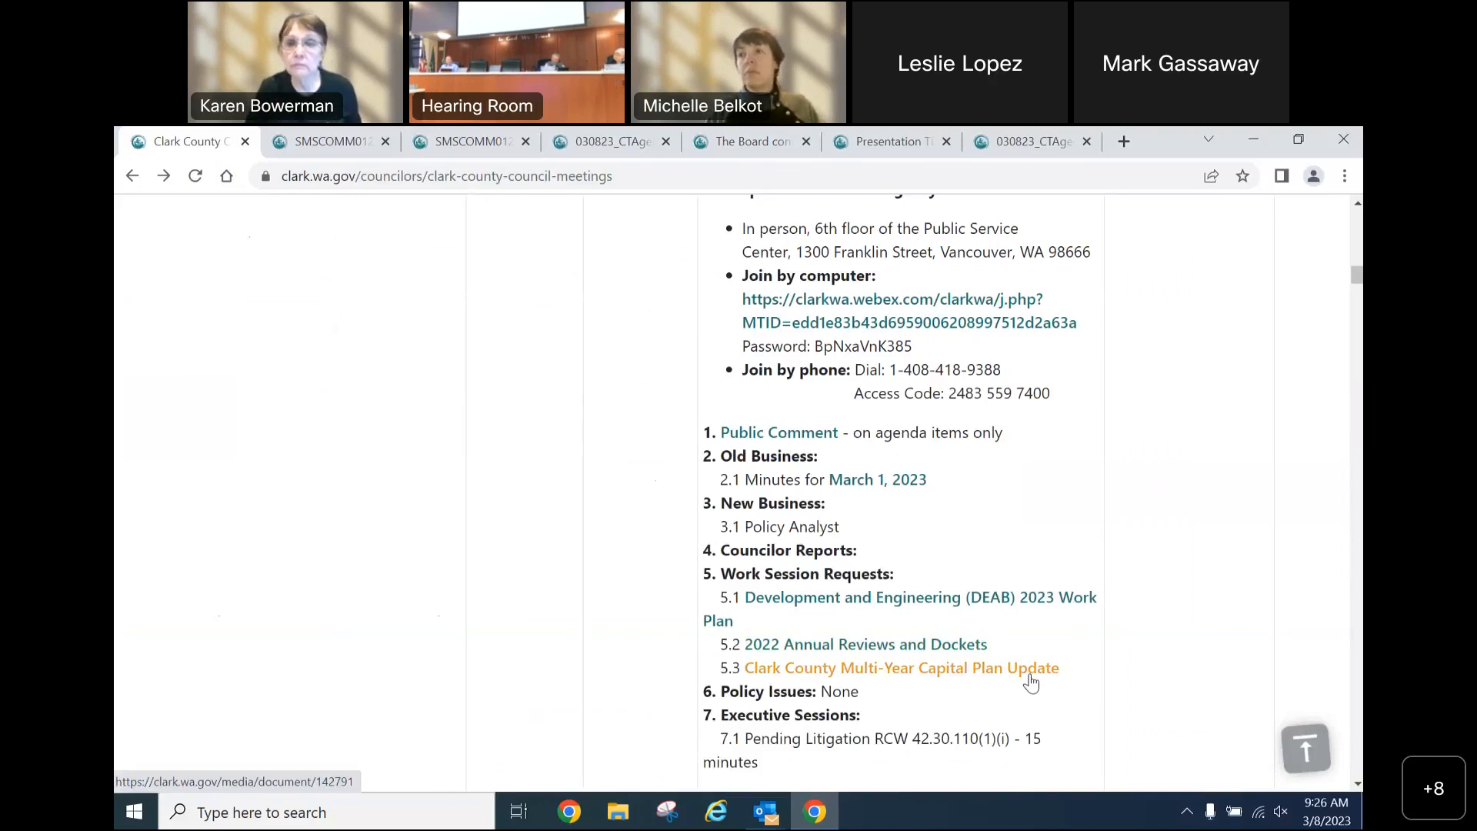
pyautogui.moveTo(1015, 677)
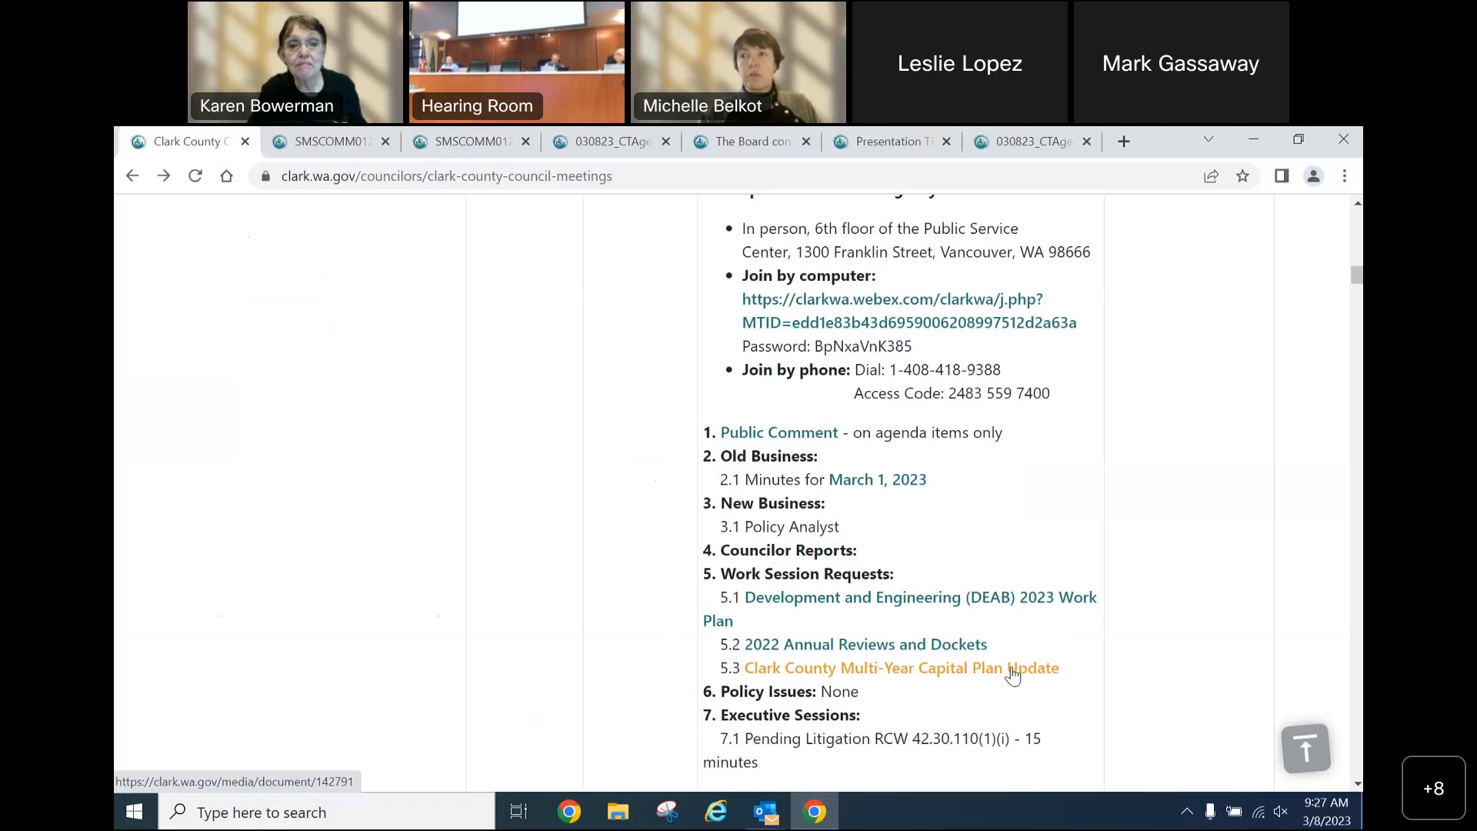
pyautogui.click(900, 667)
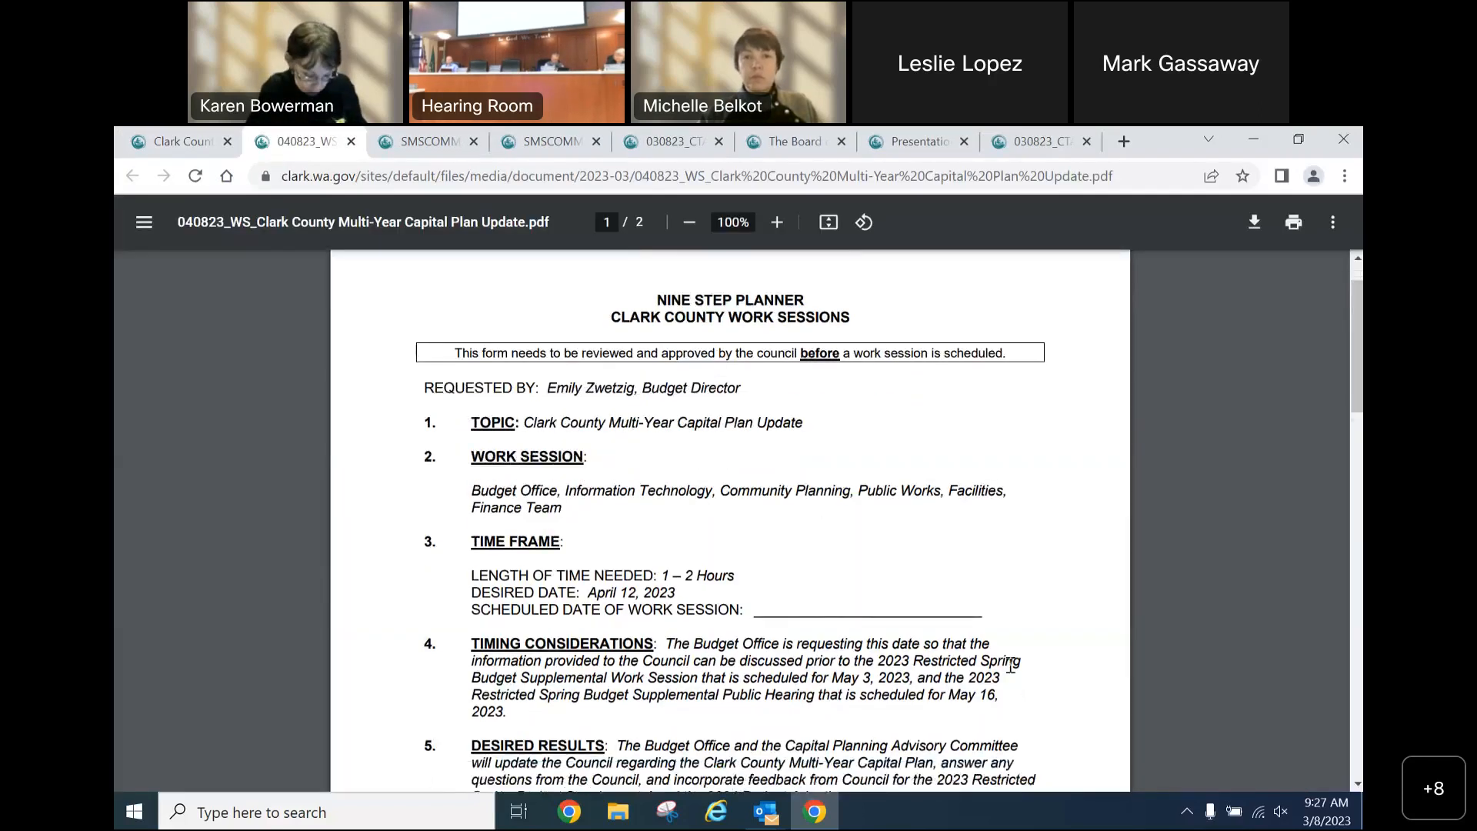
pyautogui.scroll(-3)
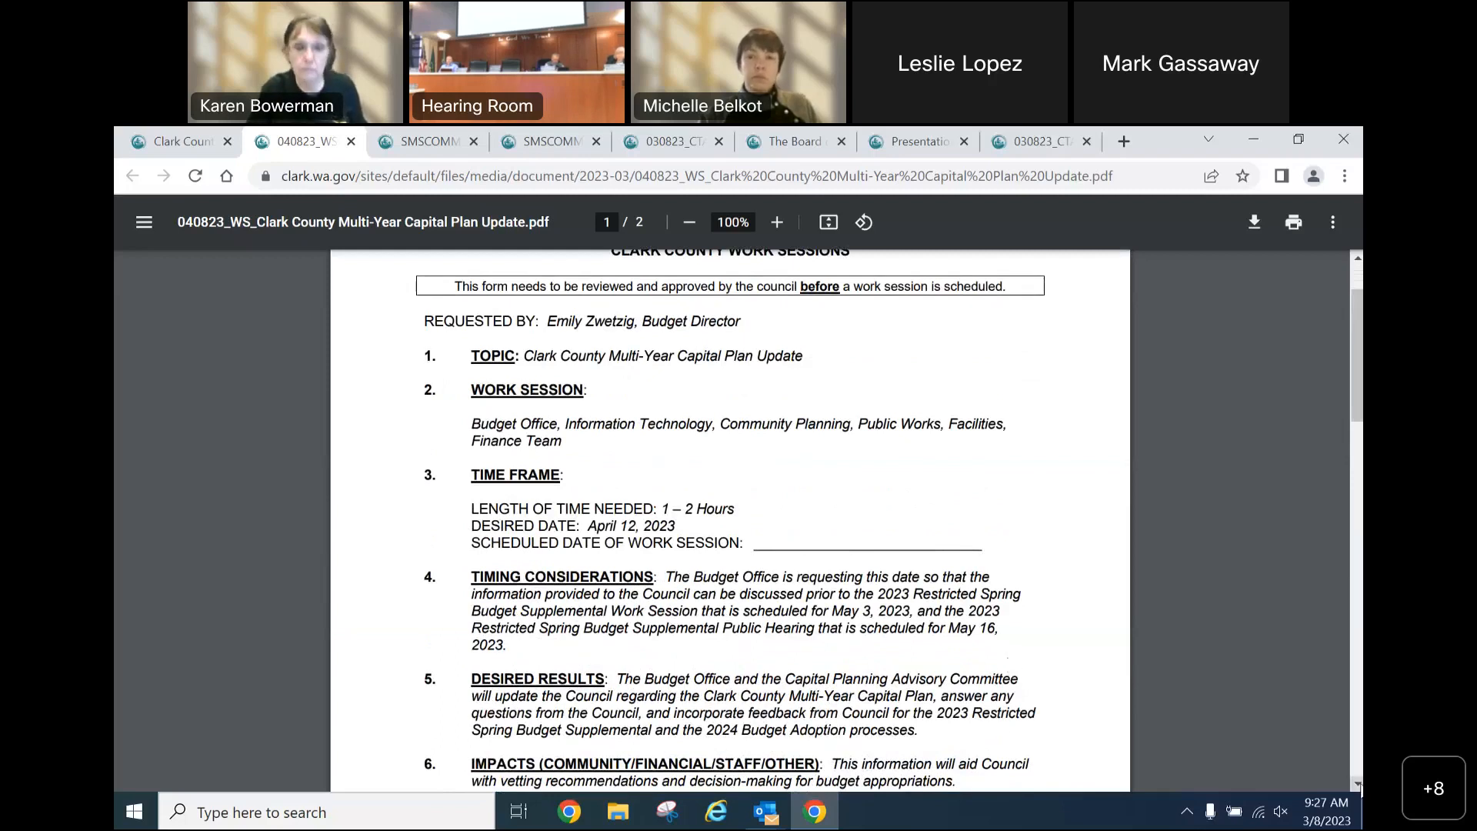
pyautogui.scroll(-3)
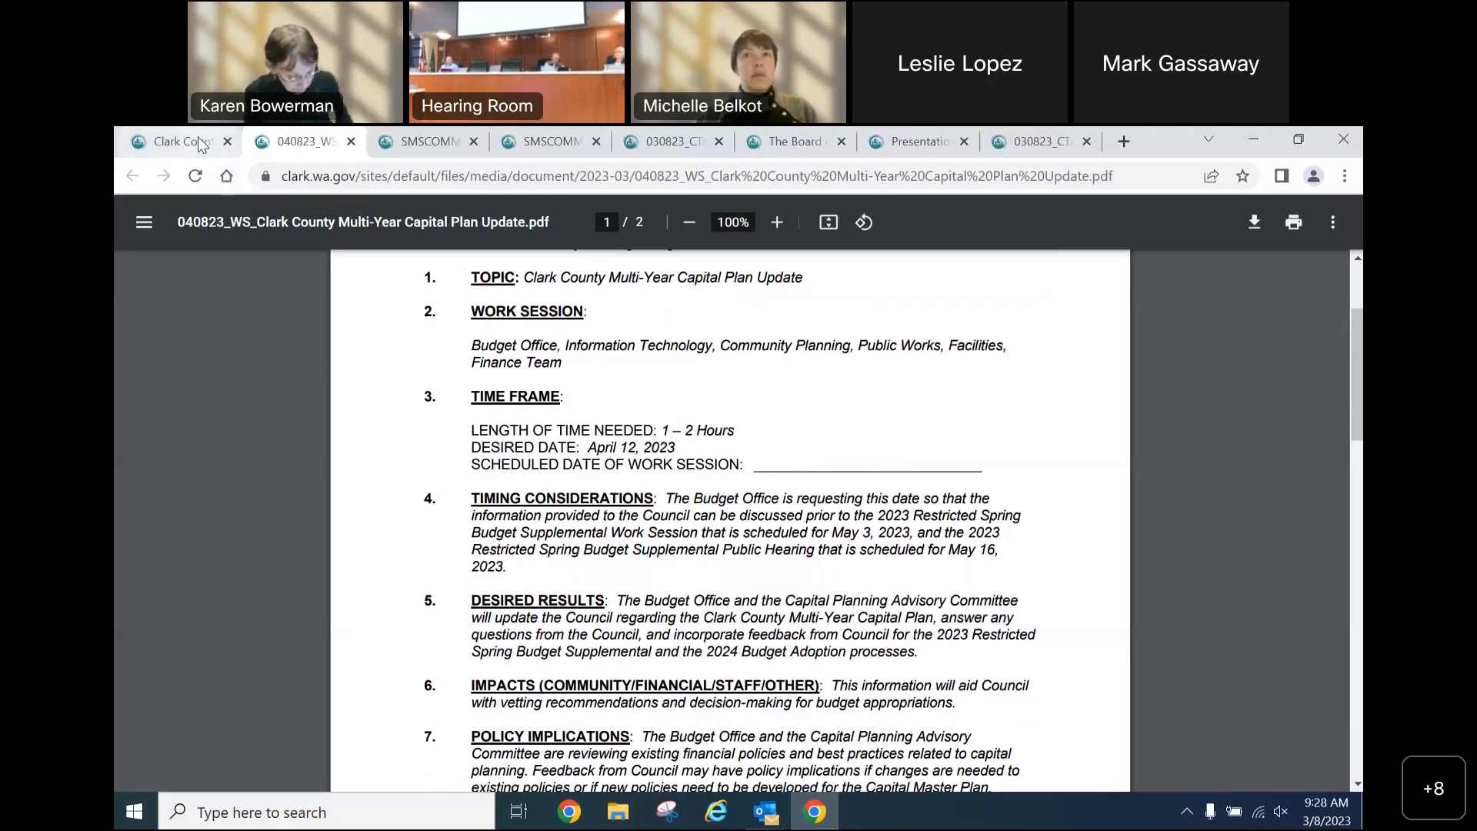
# Reopen the 3/8/2023 Council Time Agenda PDF and scroll through its items to executive sessions.
pyautogui.click(174, 142)
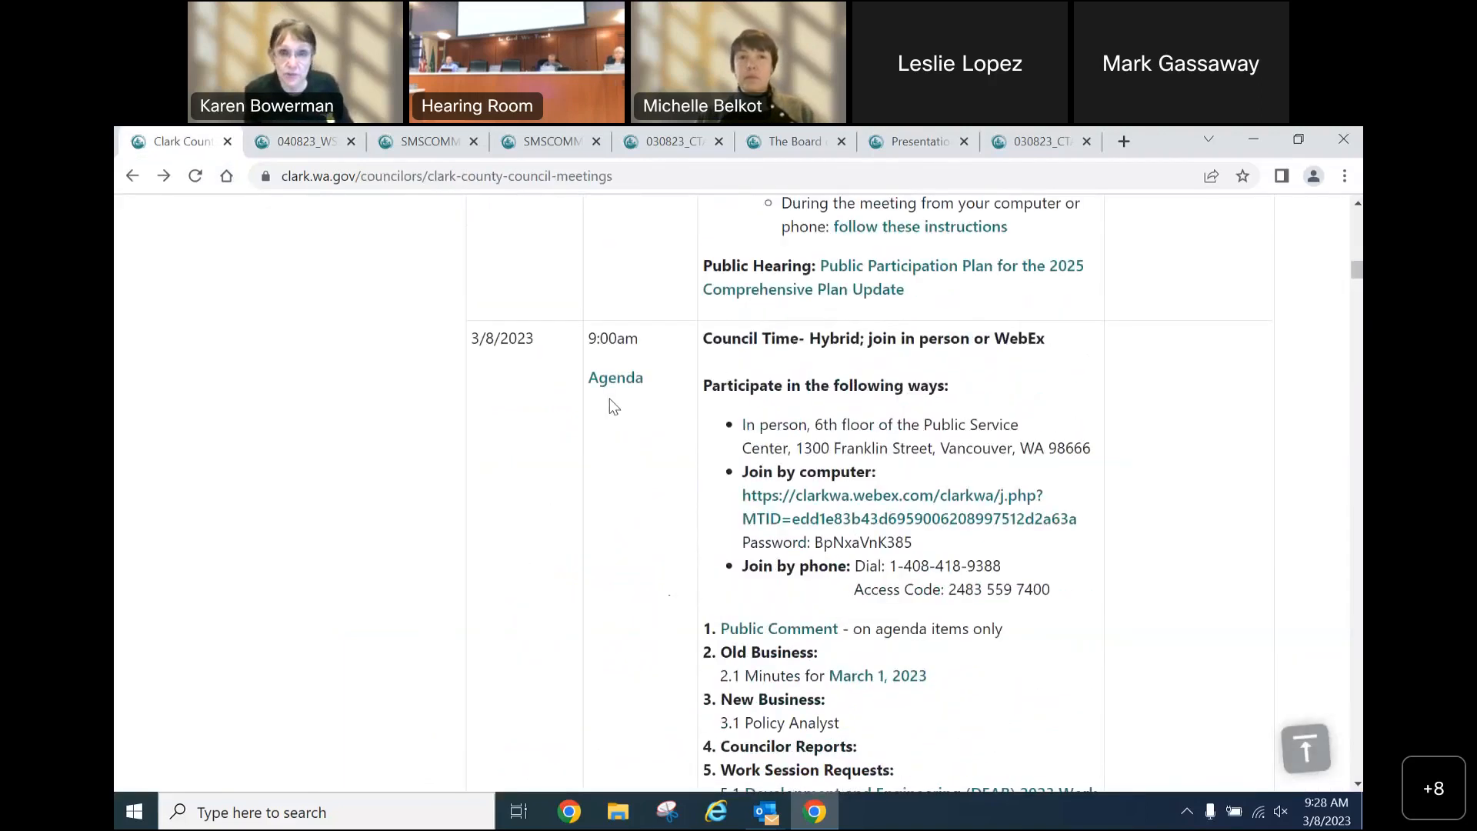
pyautogui.click(615, 377)
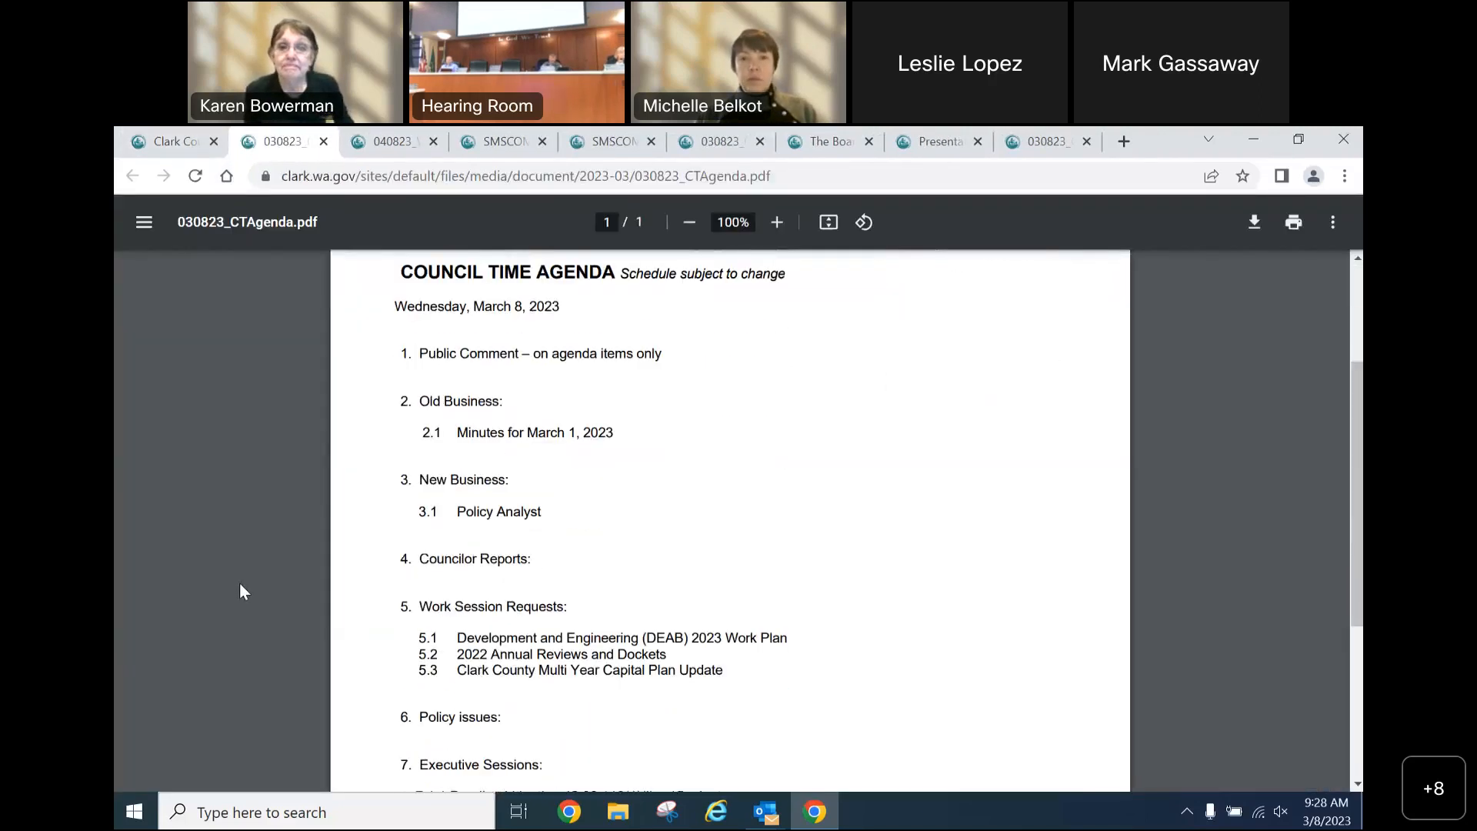
pyautogui.scroll(-3)
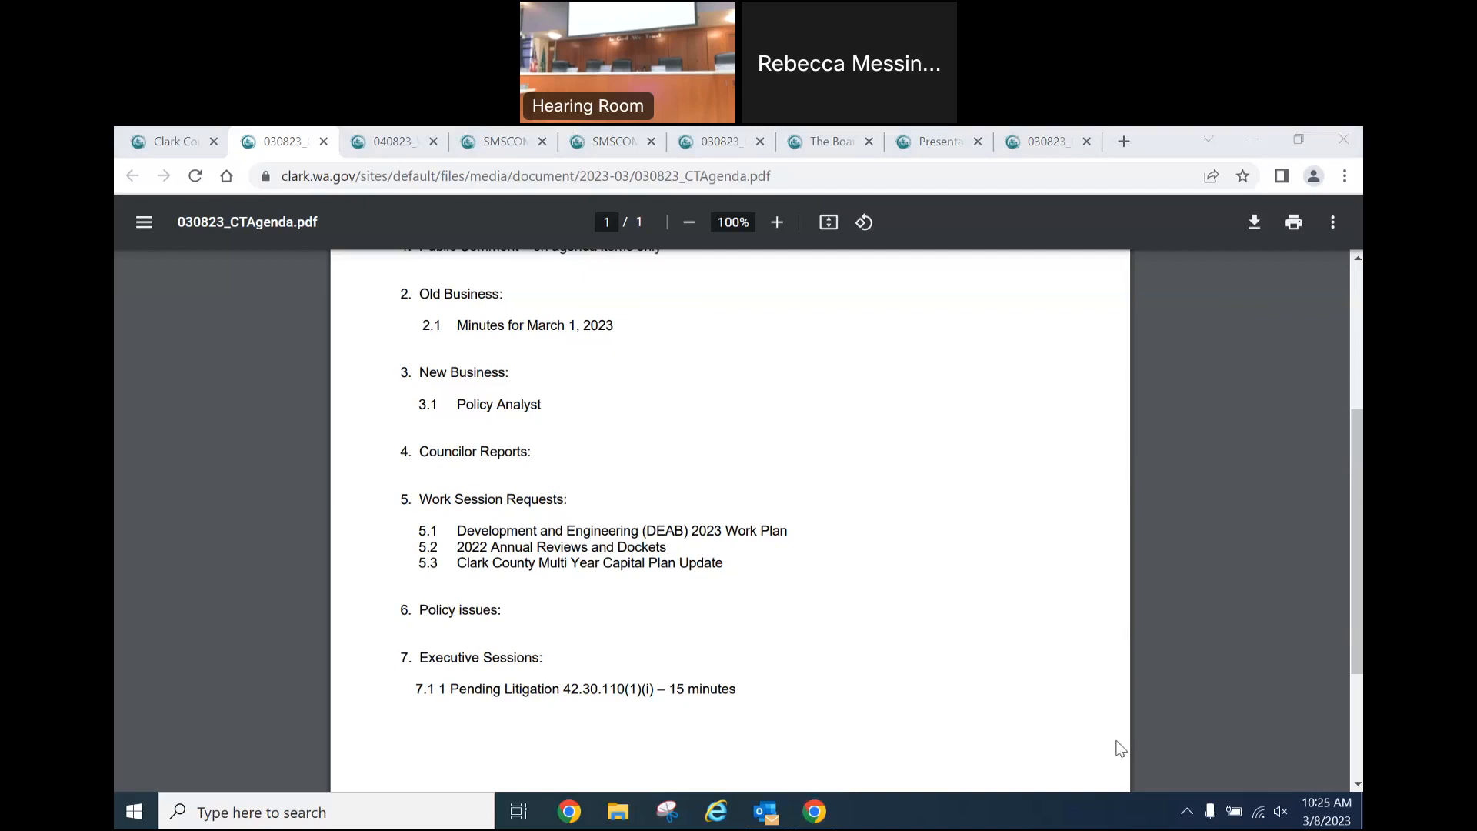
pyautogui.moveTo(780, 312)
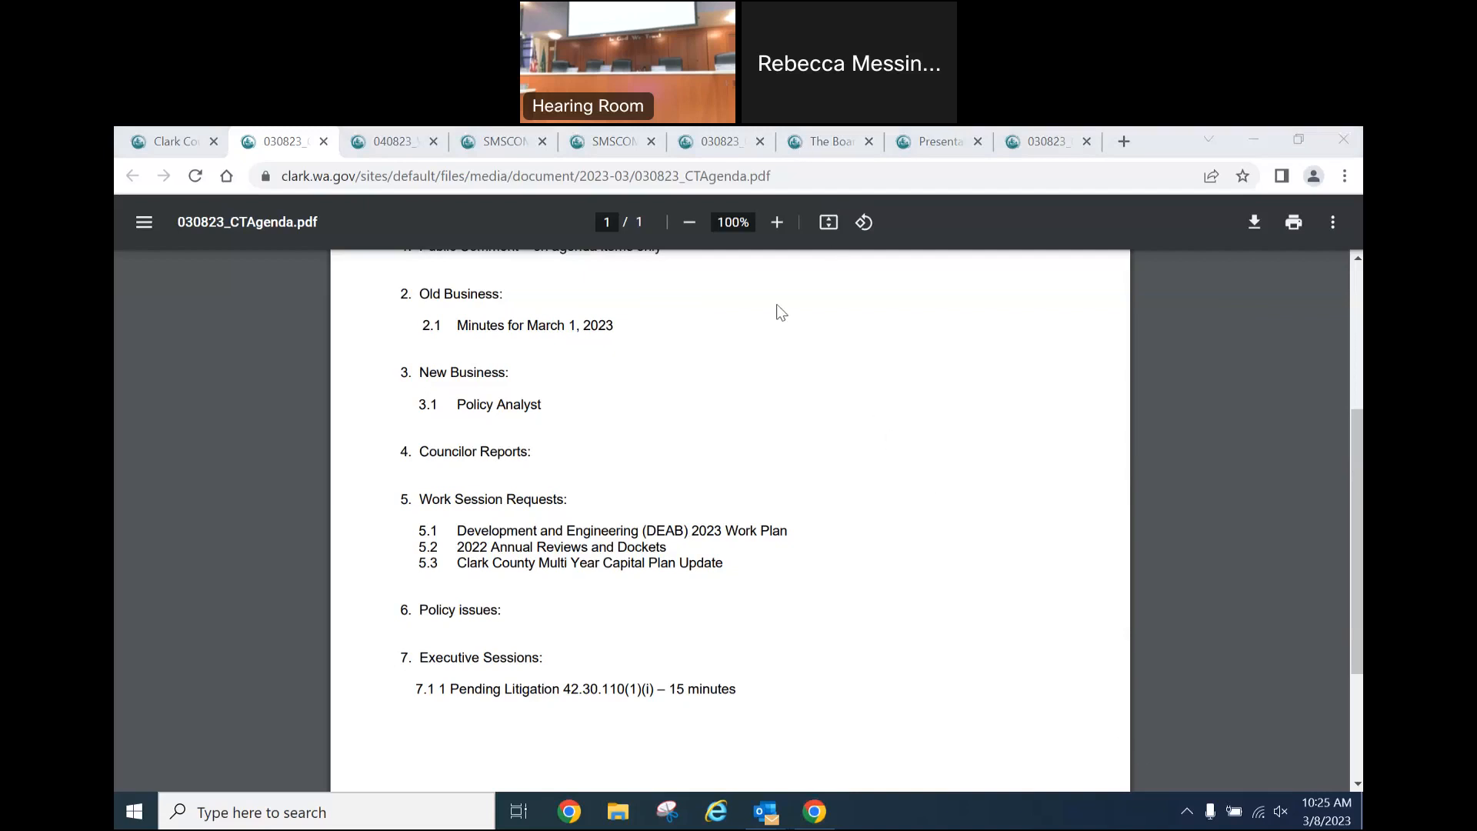
pyautogui.moveTo(1182, 657)
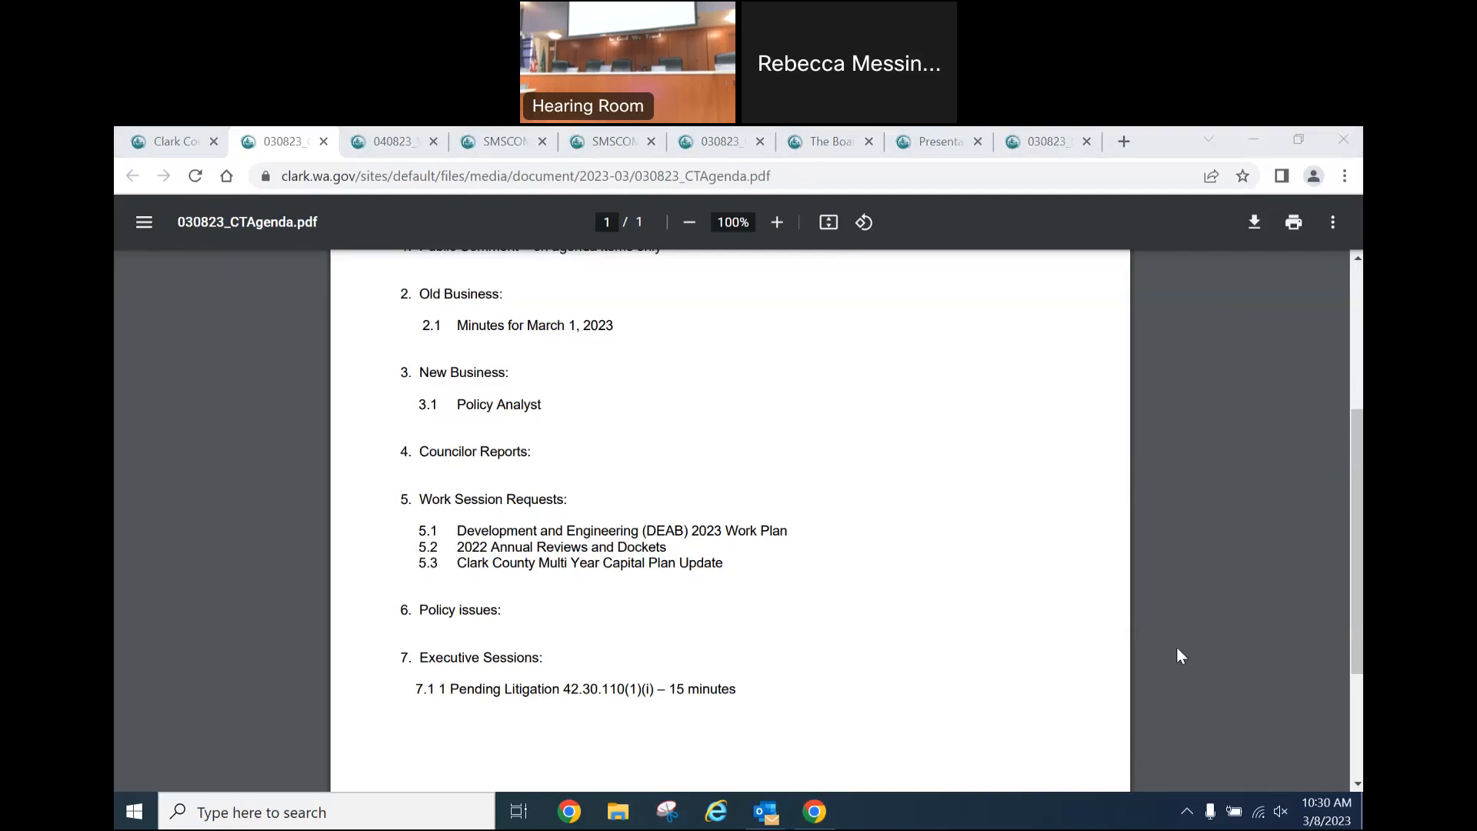
pyautogui.moveTo(745, 352)
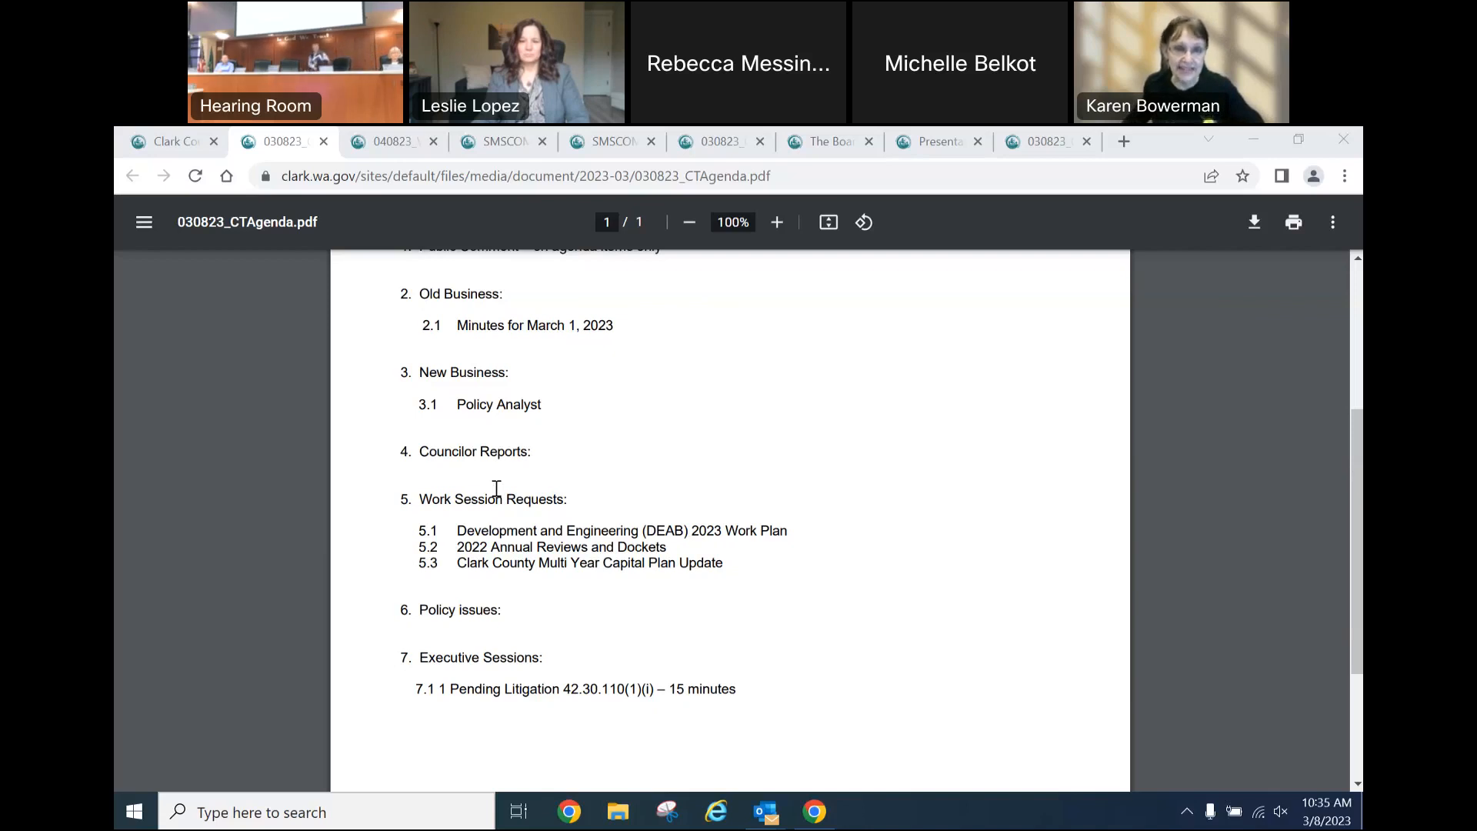
pyautogui.moveTo(1022, 291)
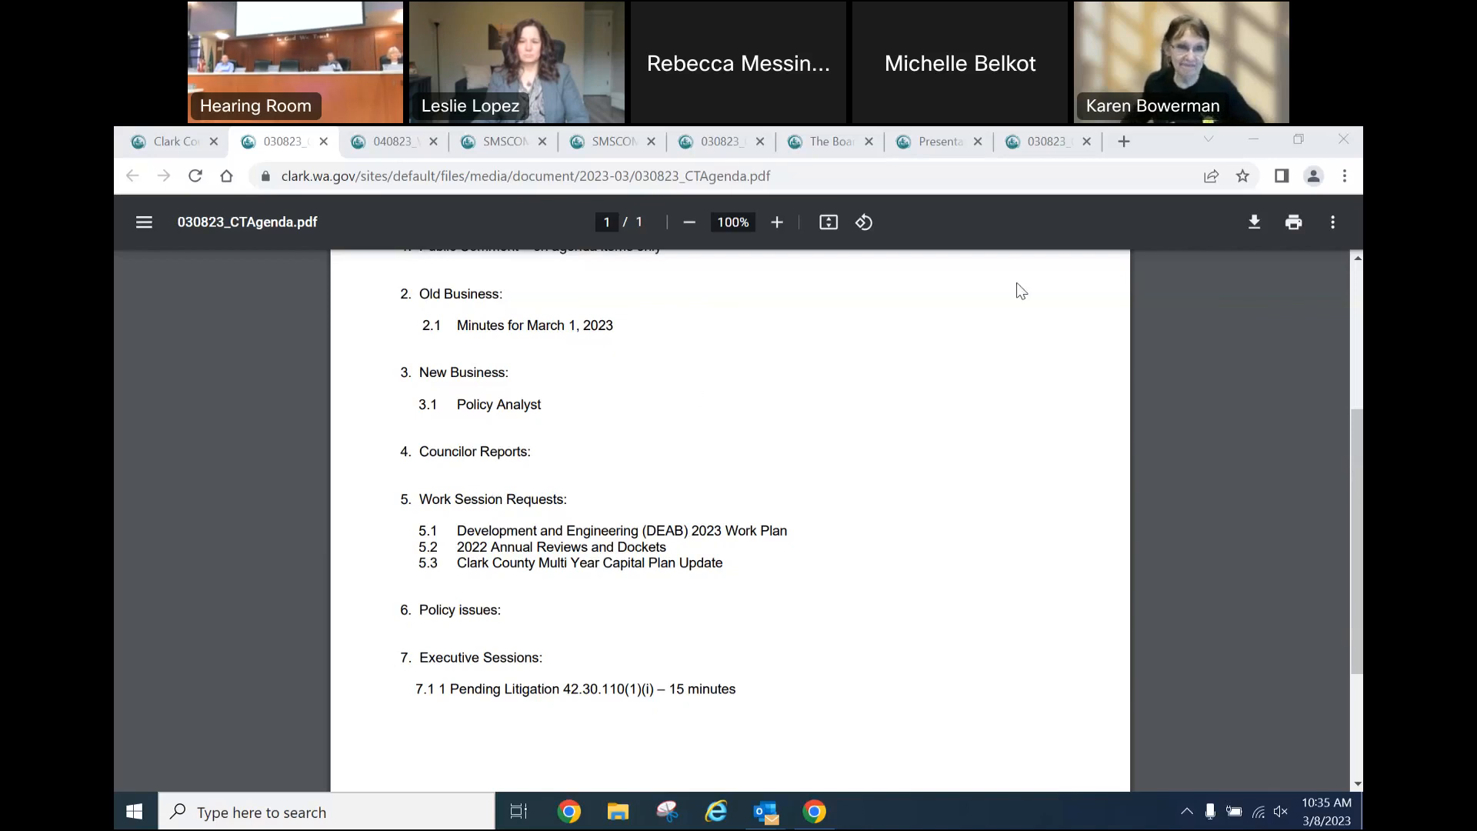